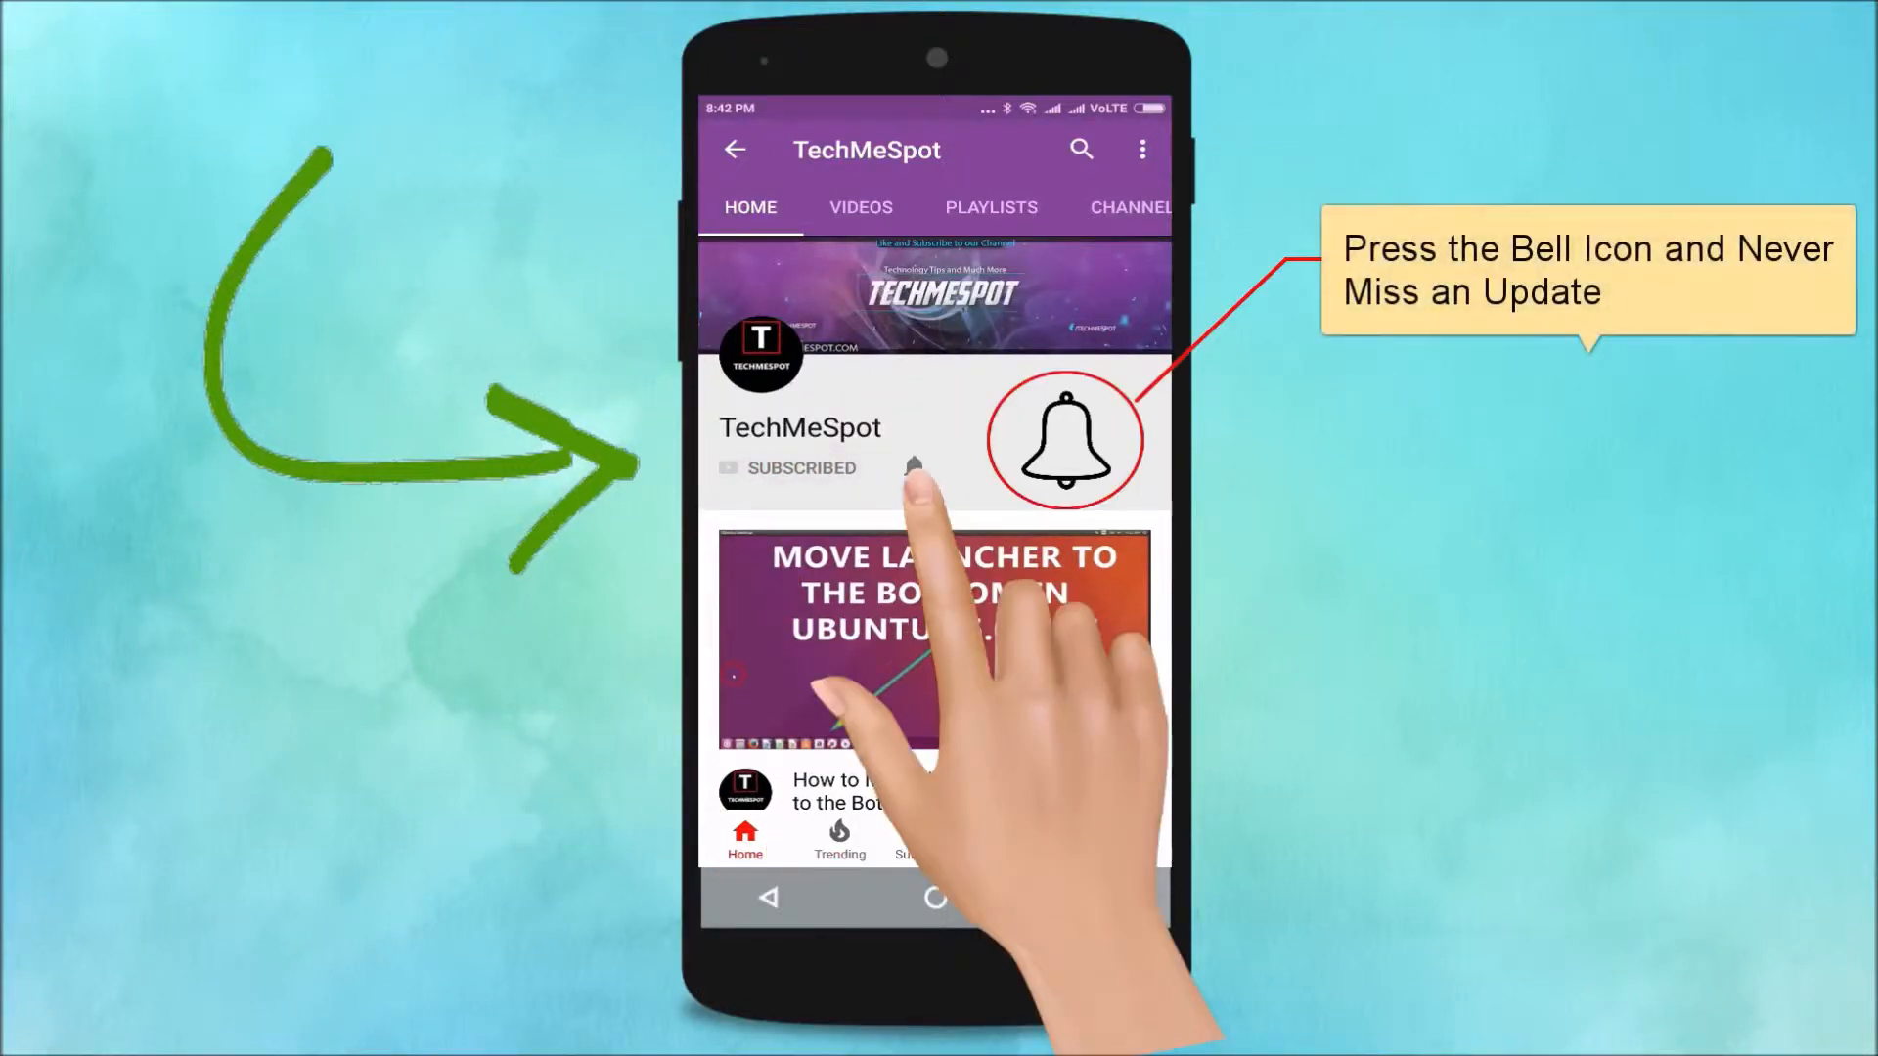
Launch Firefox from the dock so a New Tab window appears on the desktop
left_click(912, 465)
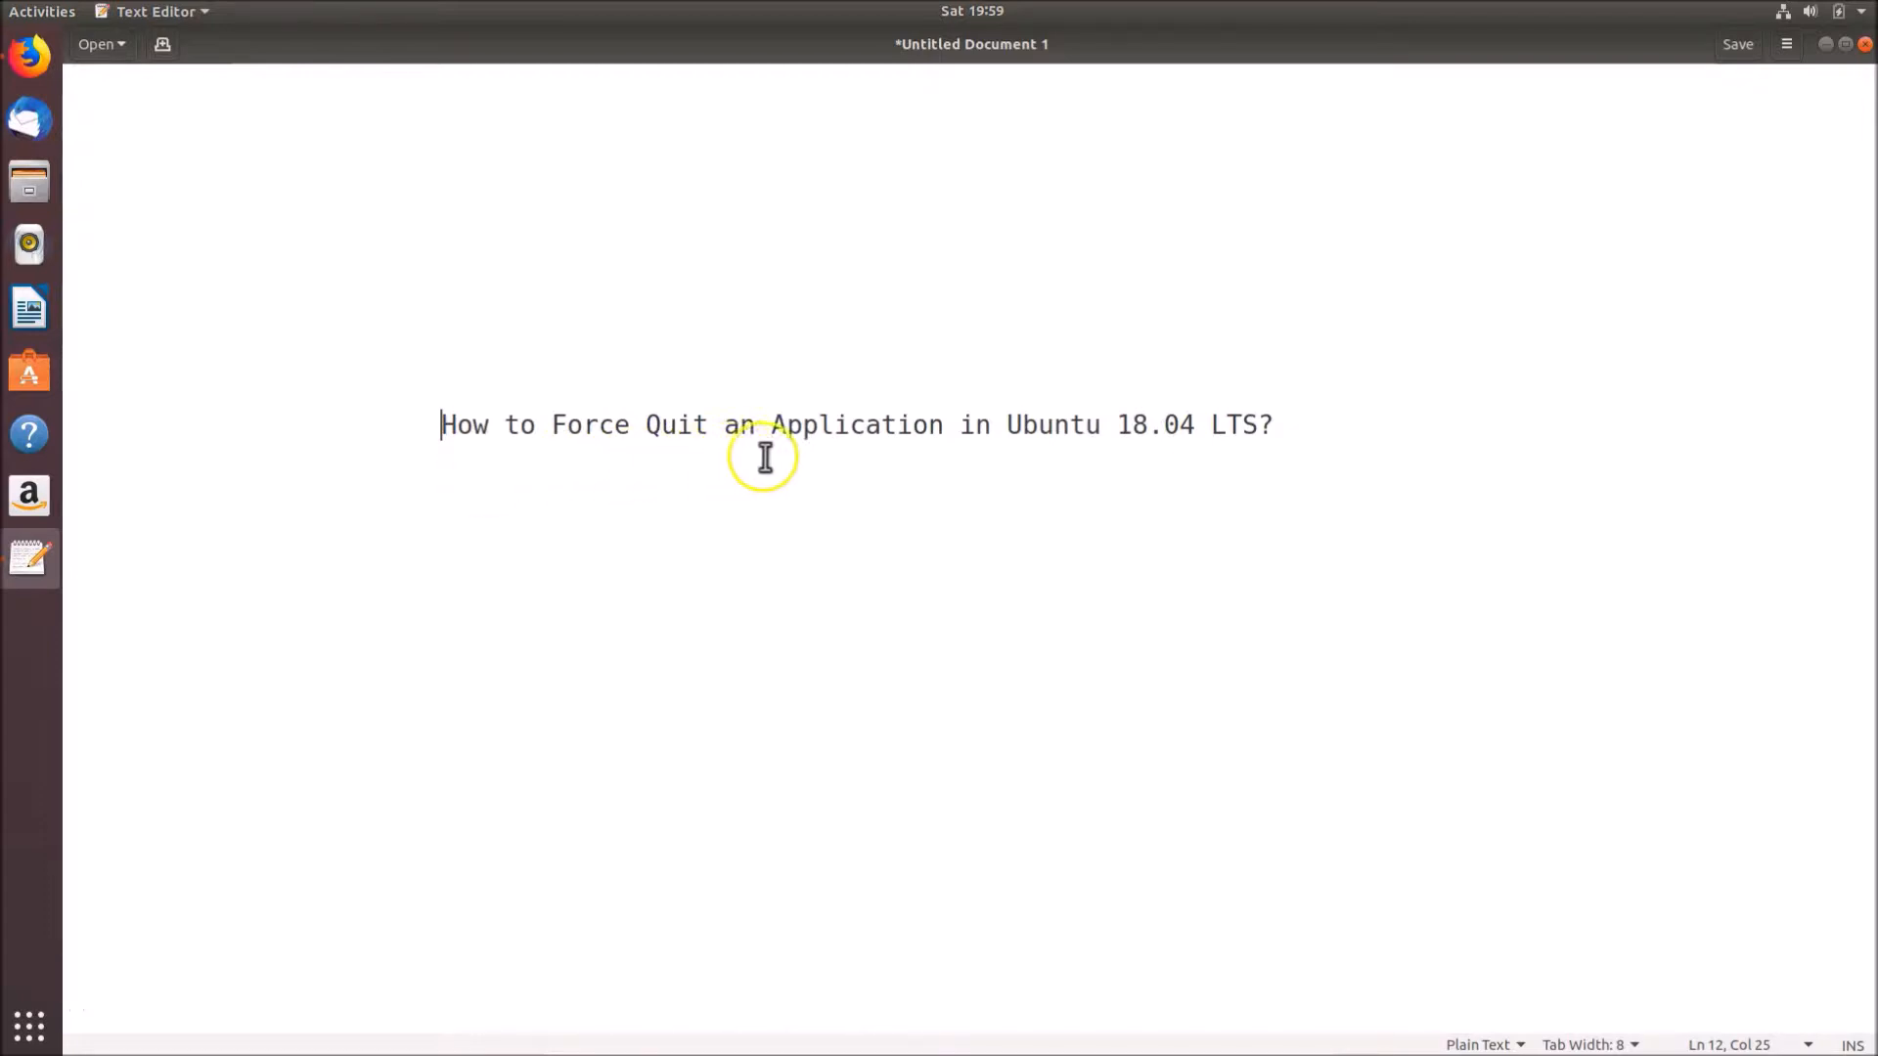
mouse_move(1195, 457)
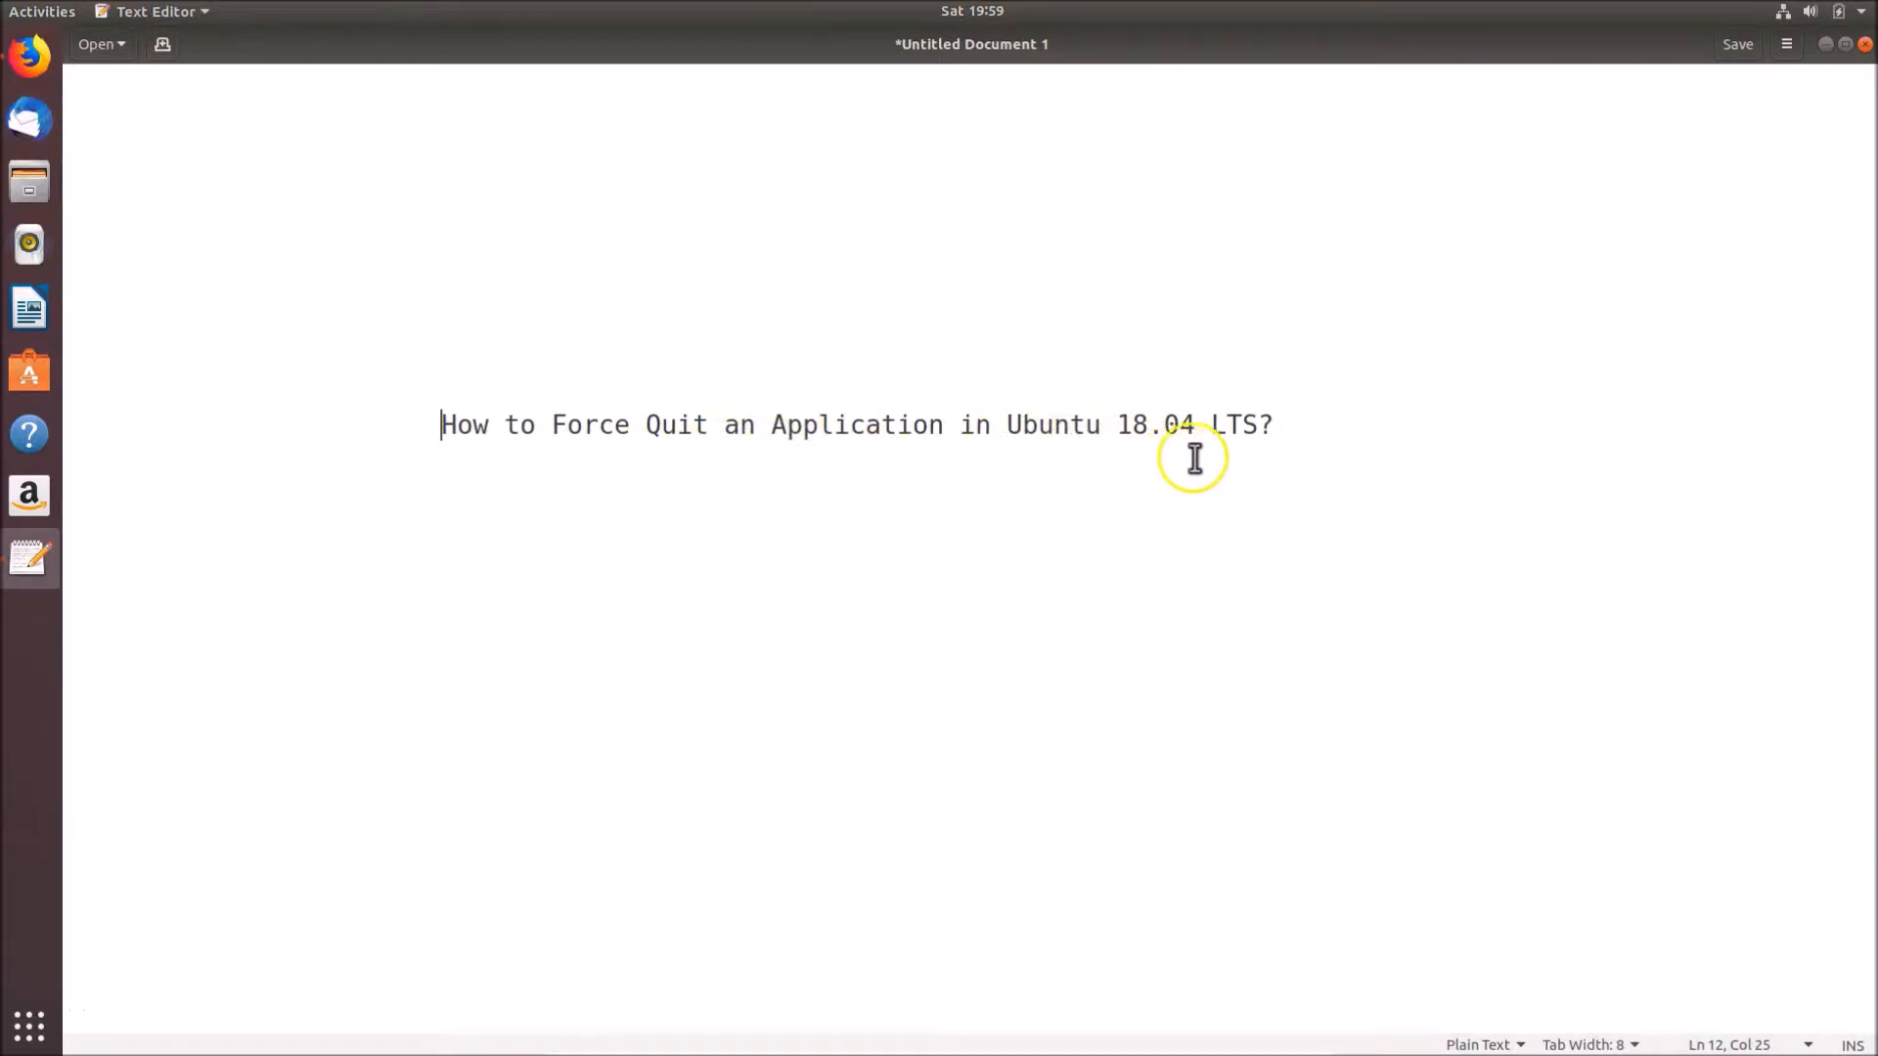
mouse_move(1260, 458)
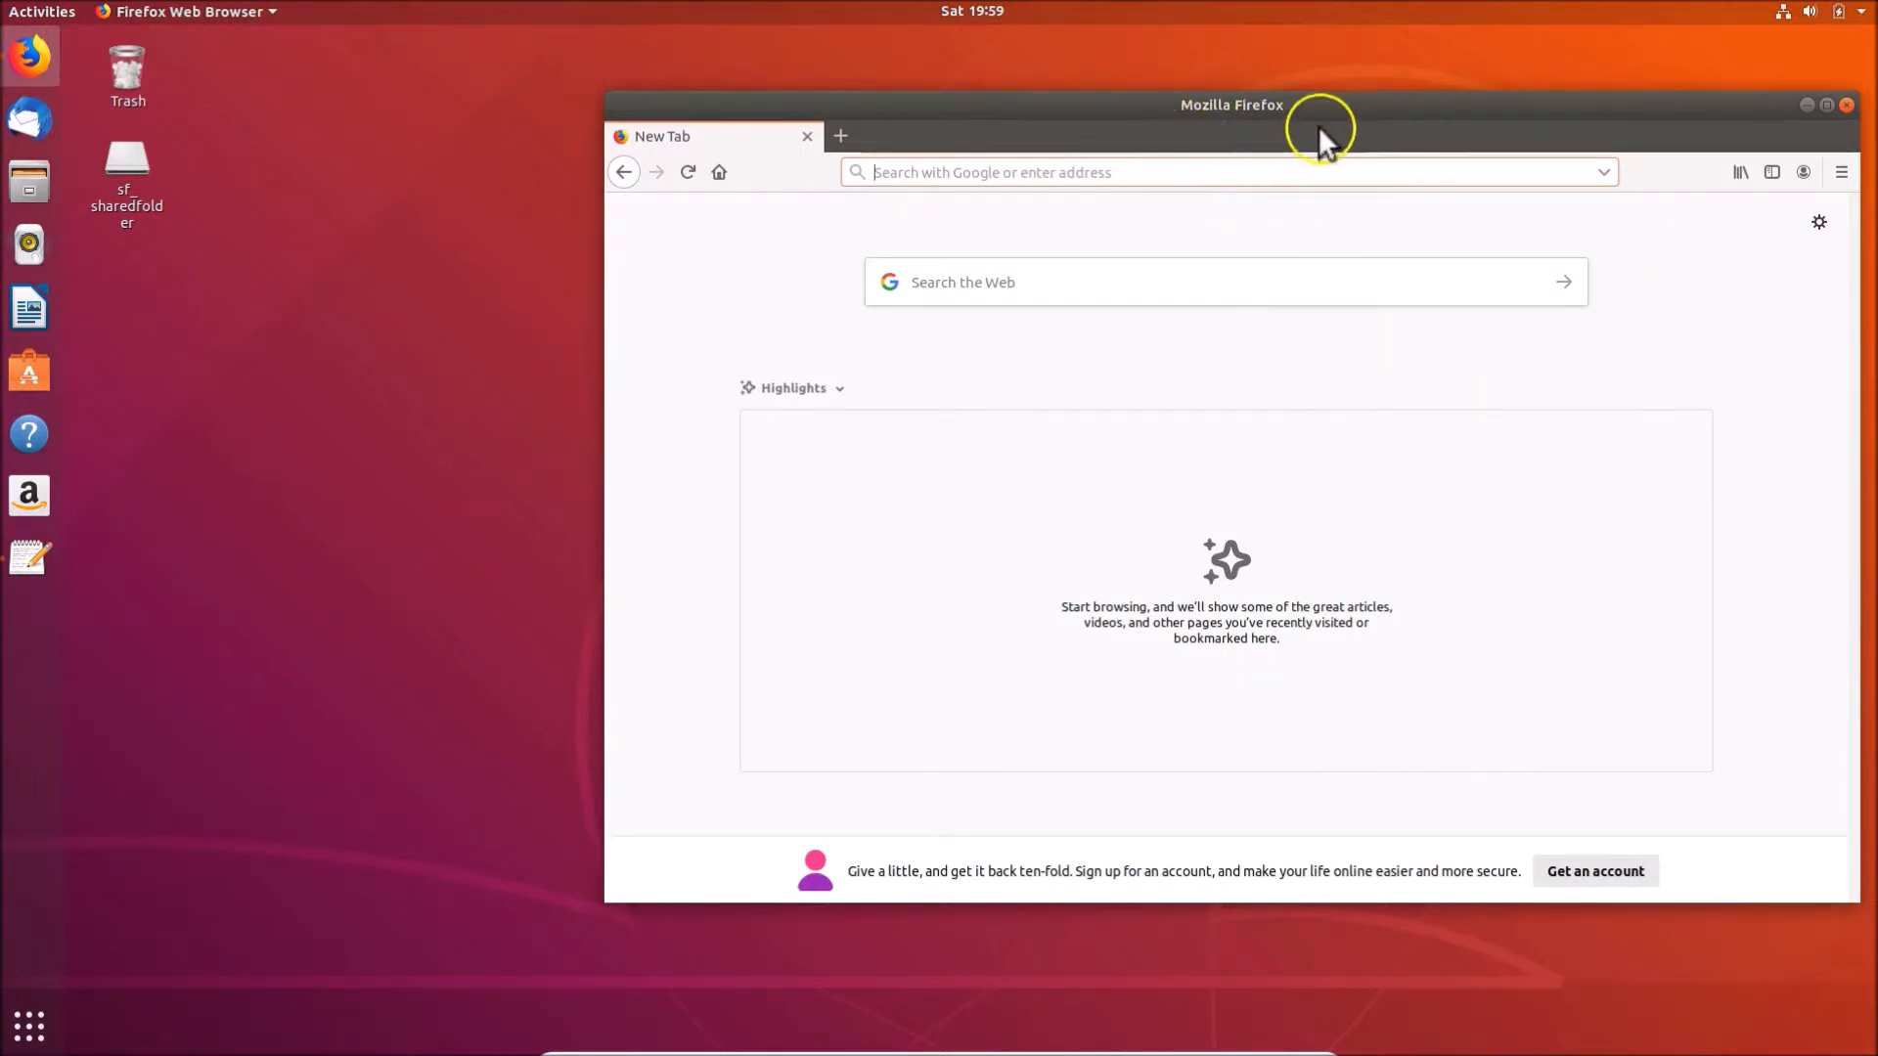
mouse_move(1383, 329)
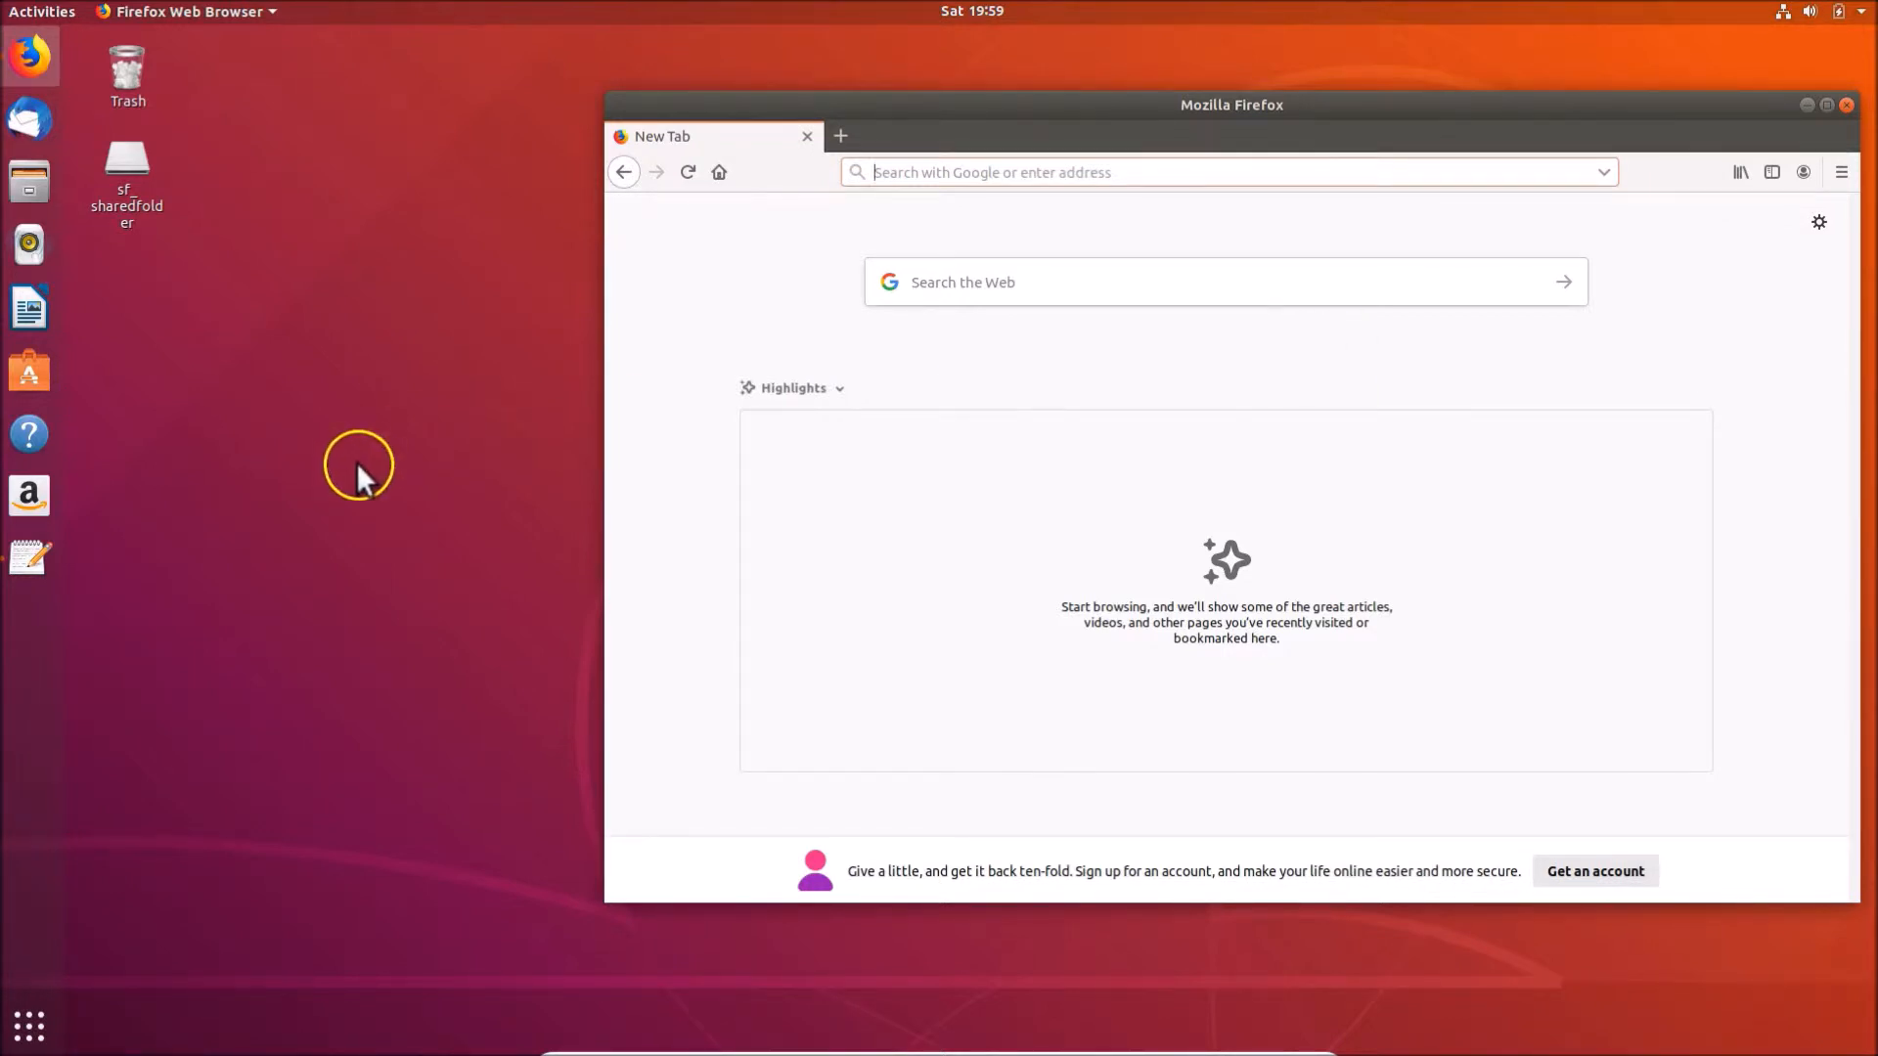
Start a terminal from the desktop's right-click menu via Open Terminal
right_click(360, 465)
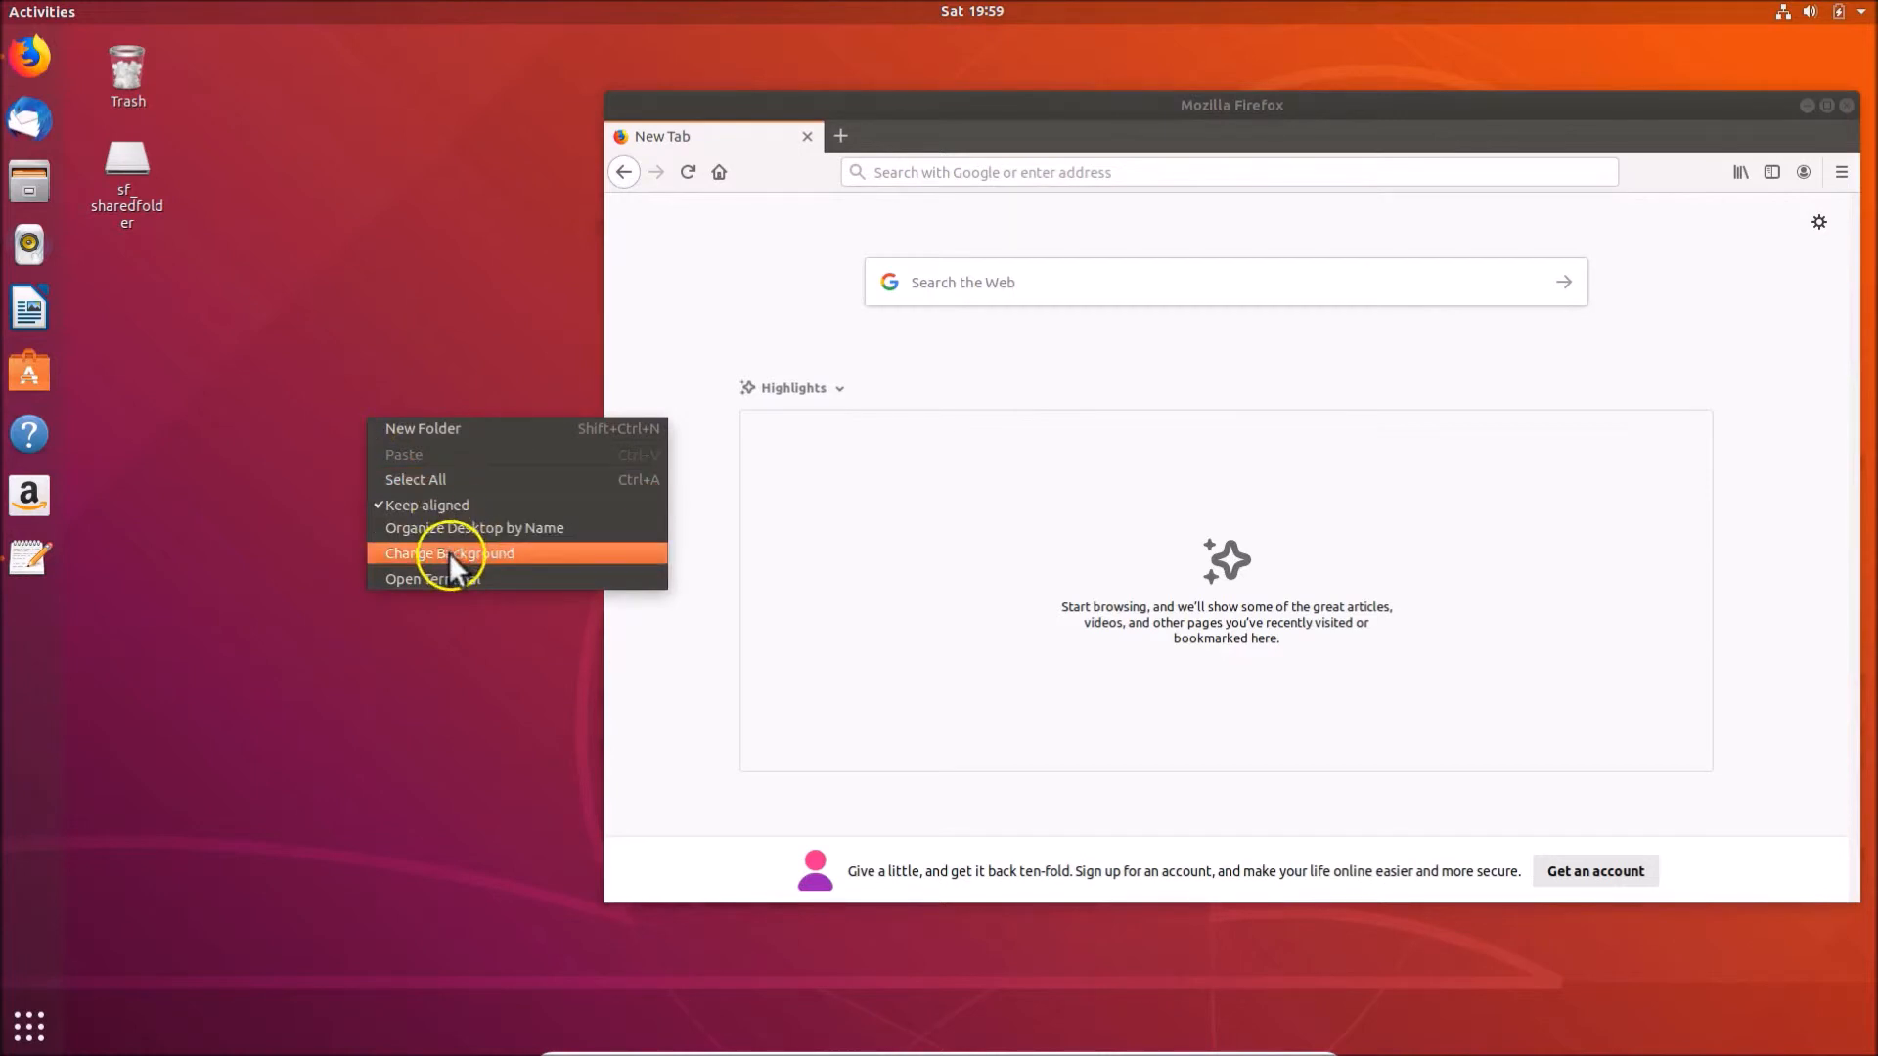
left_click(435, 579)
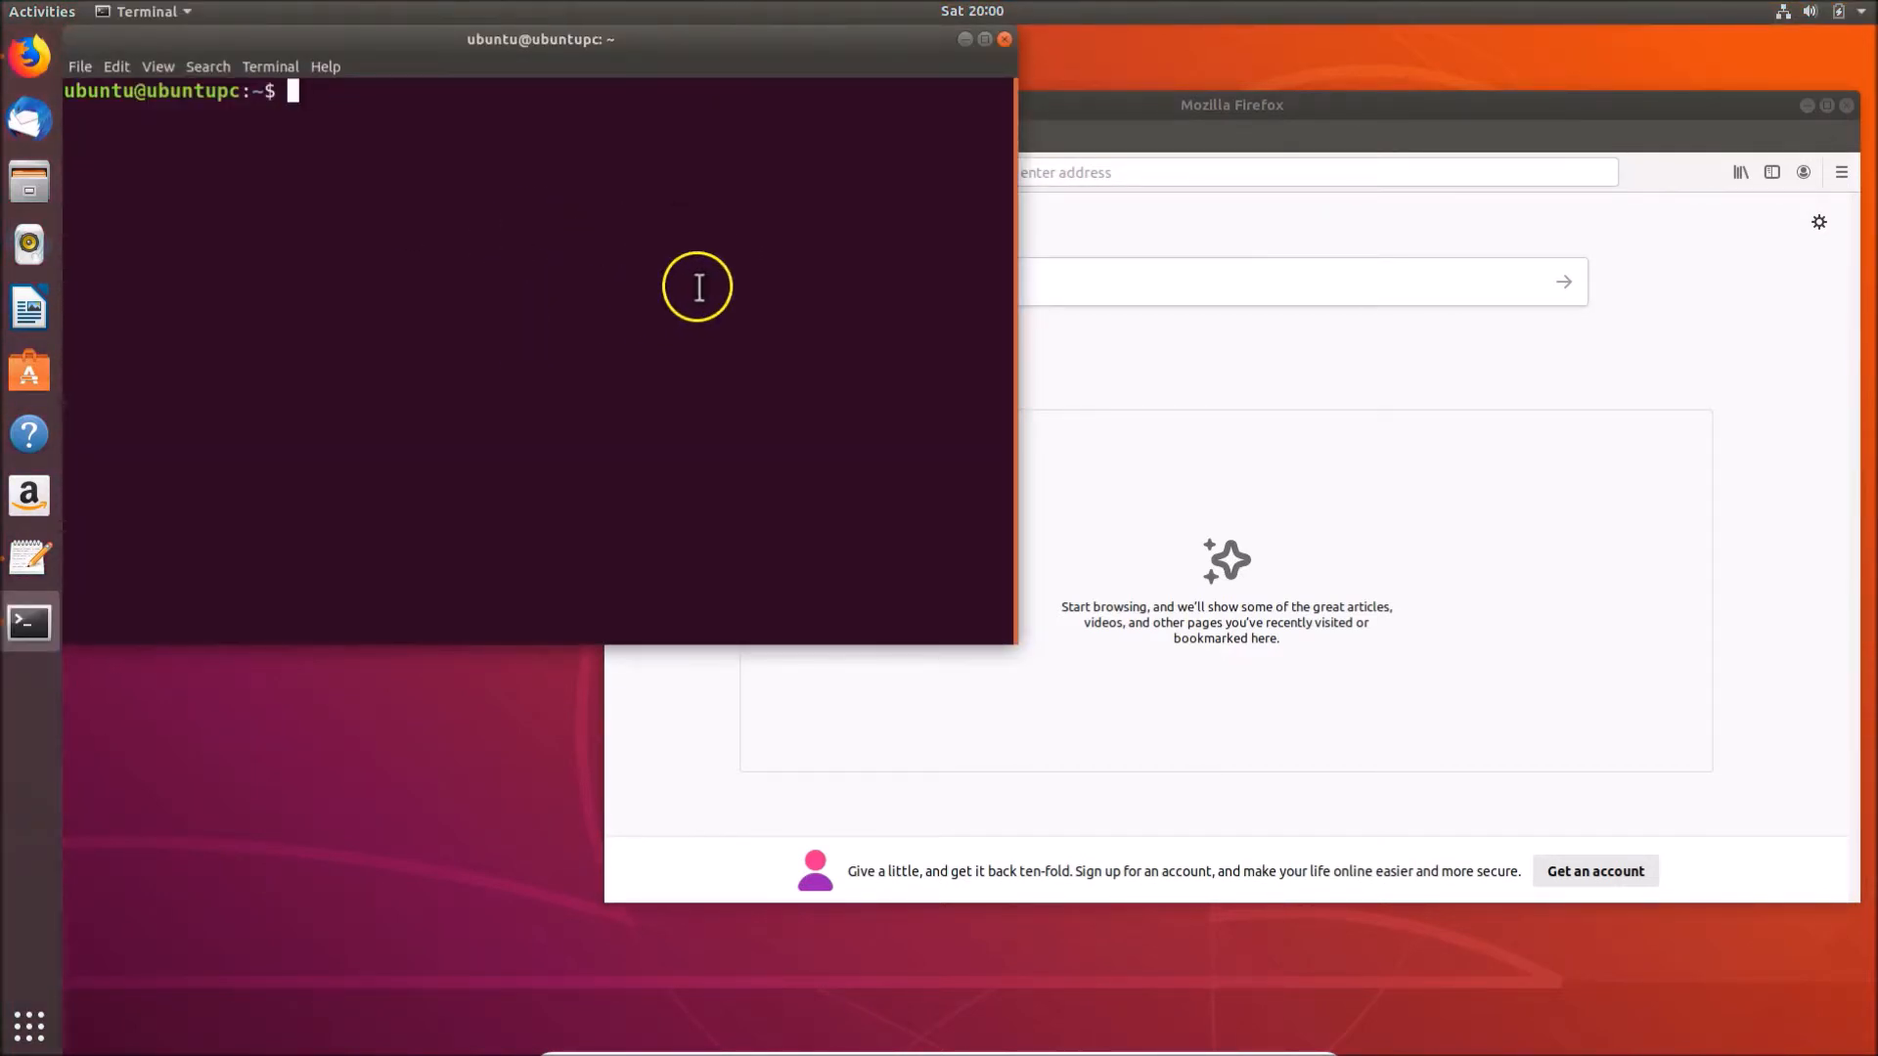
mouse_move(700, 186)
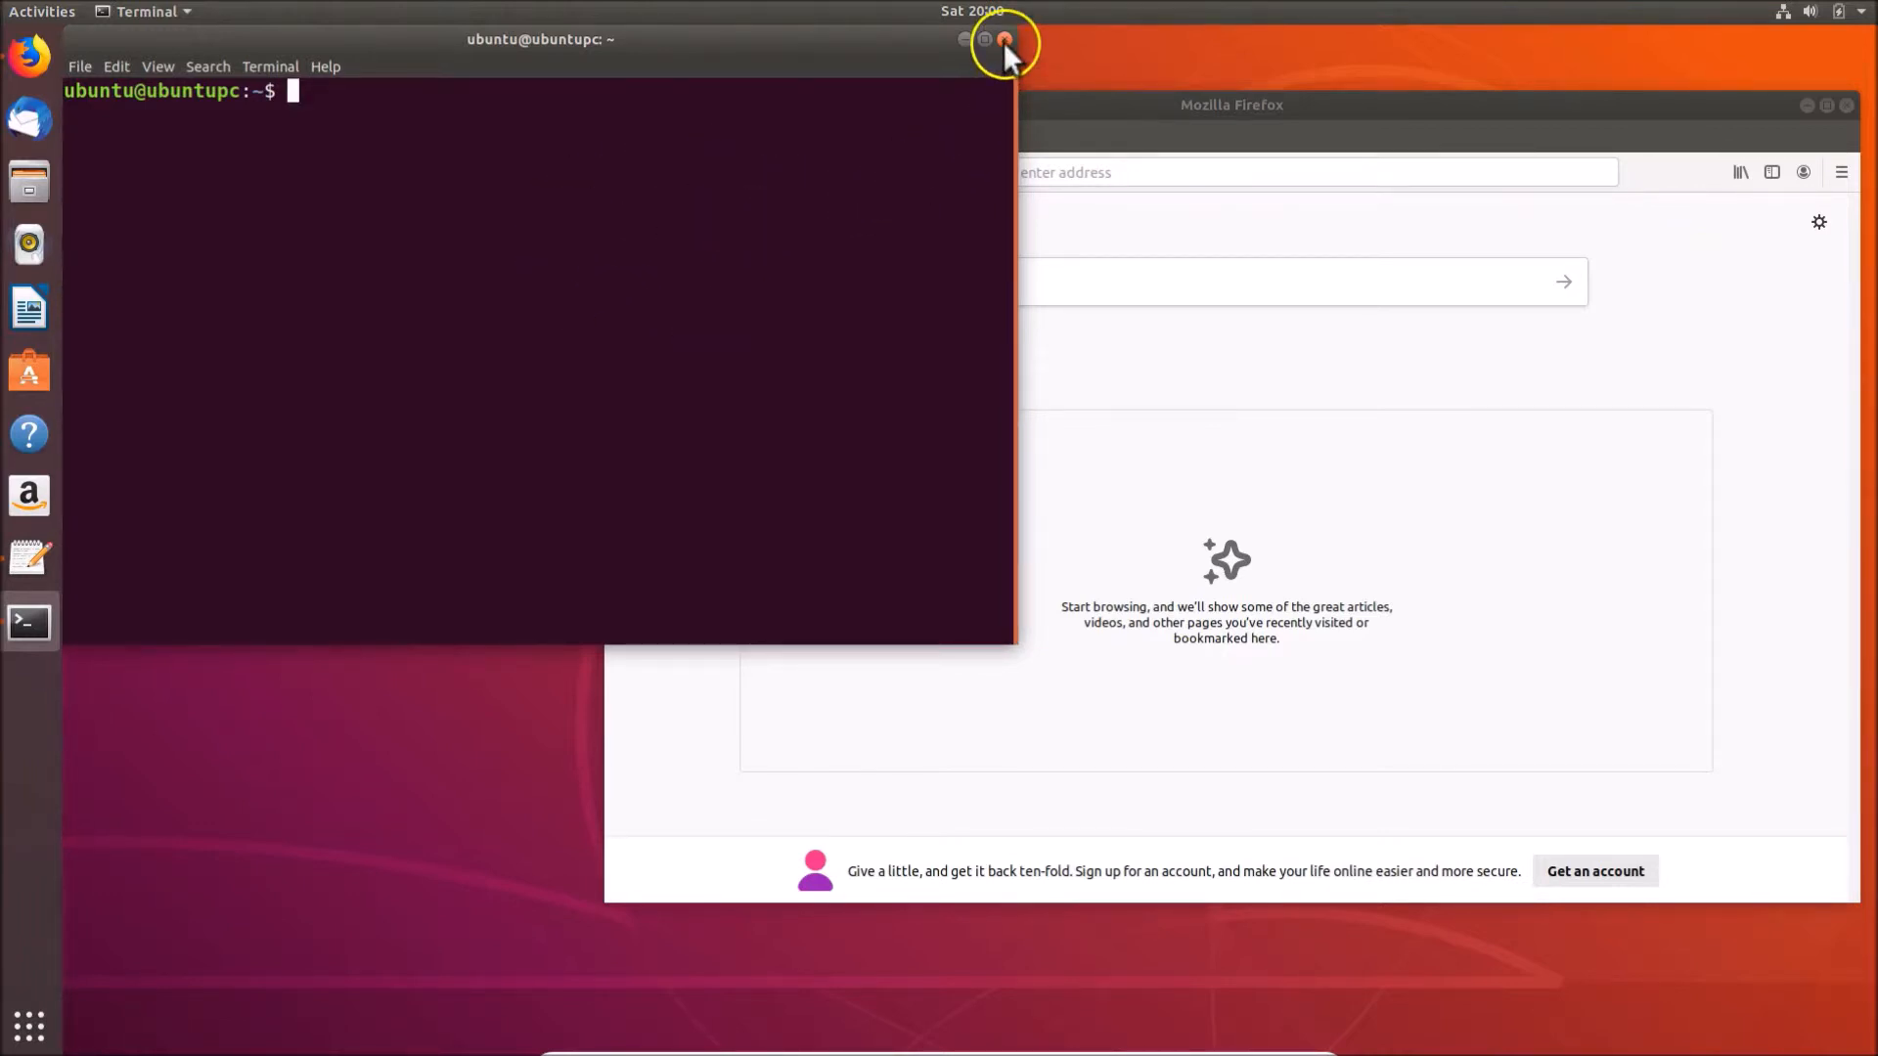
left_click(1003, 40)
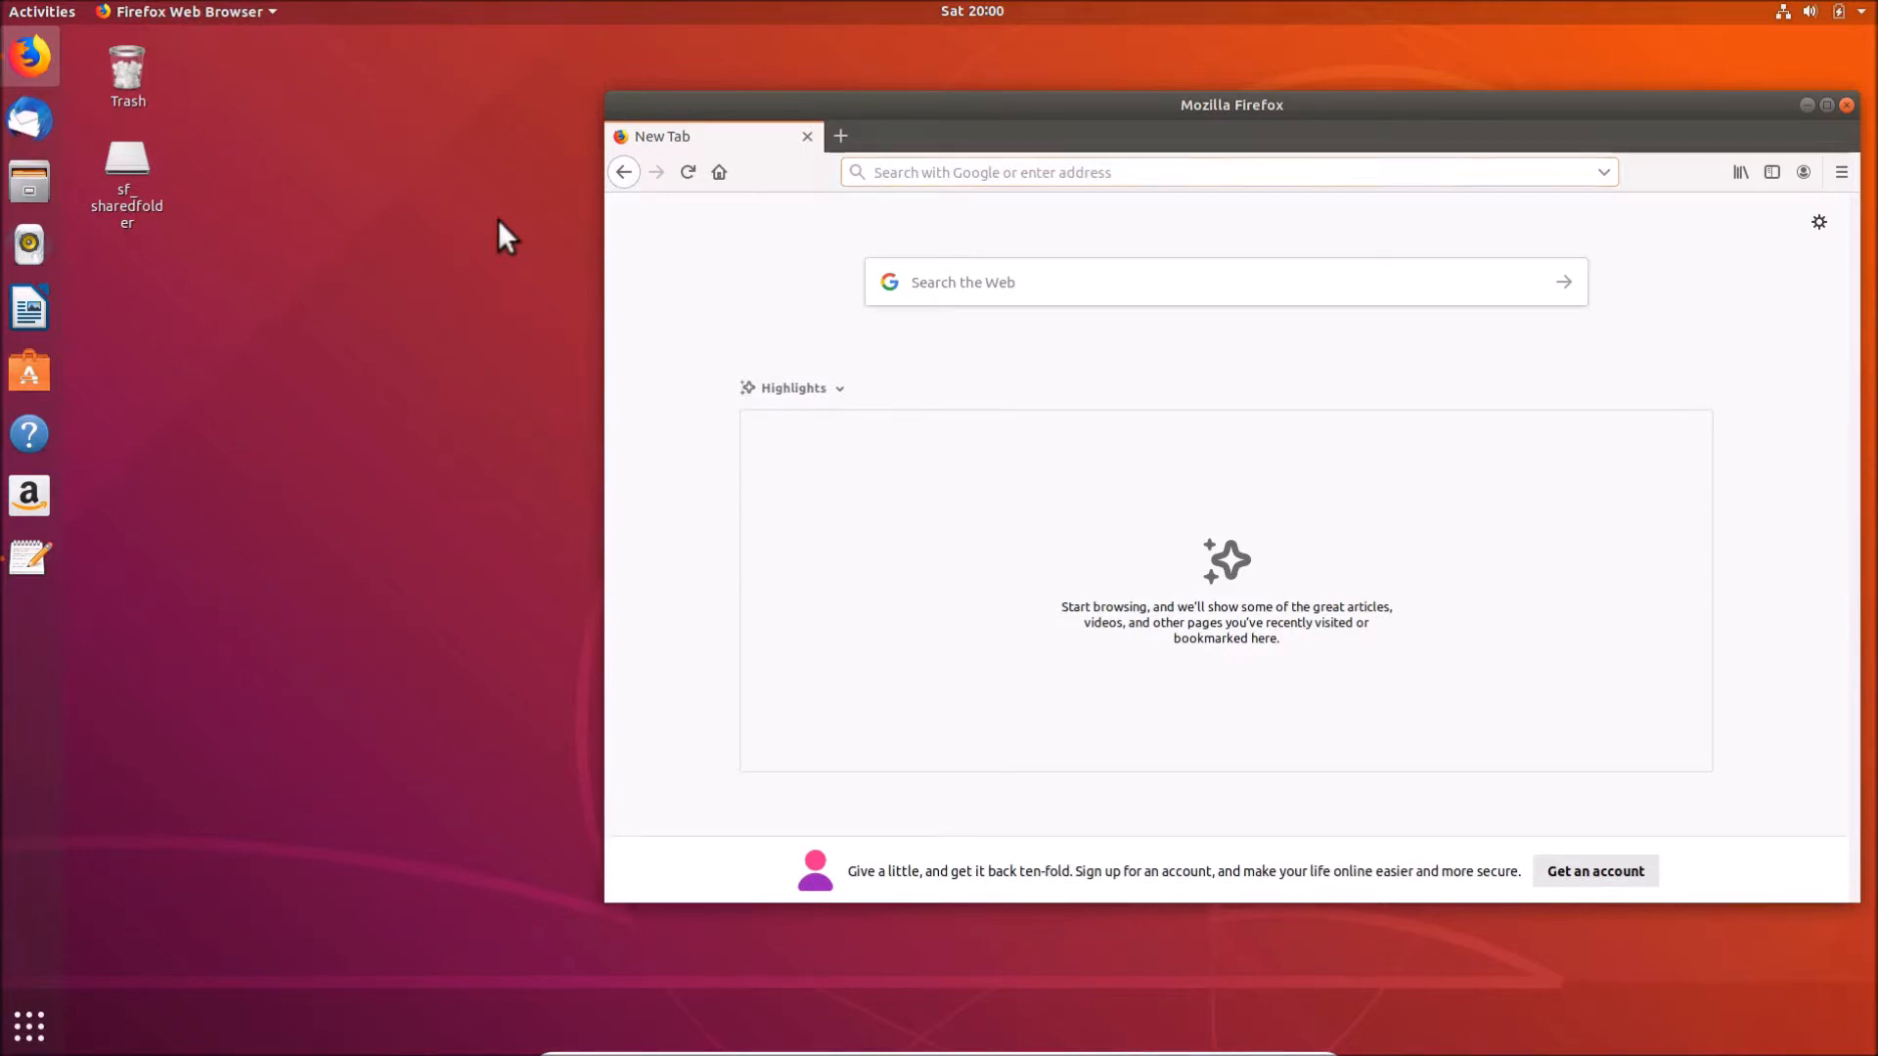
left_click(28, 624)
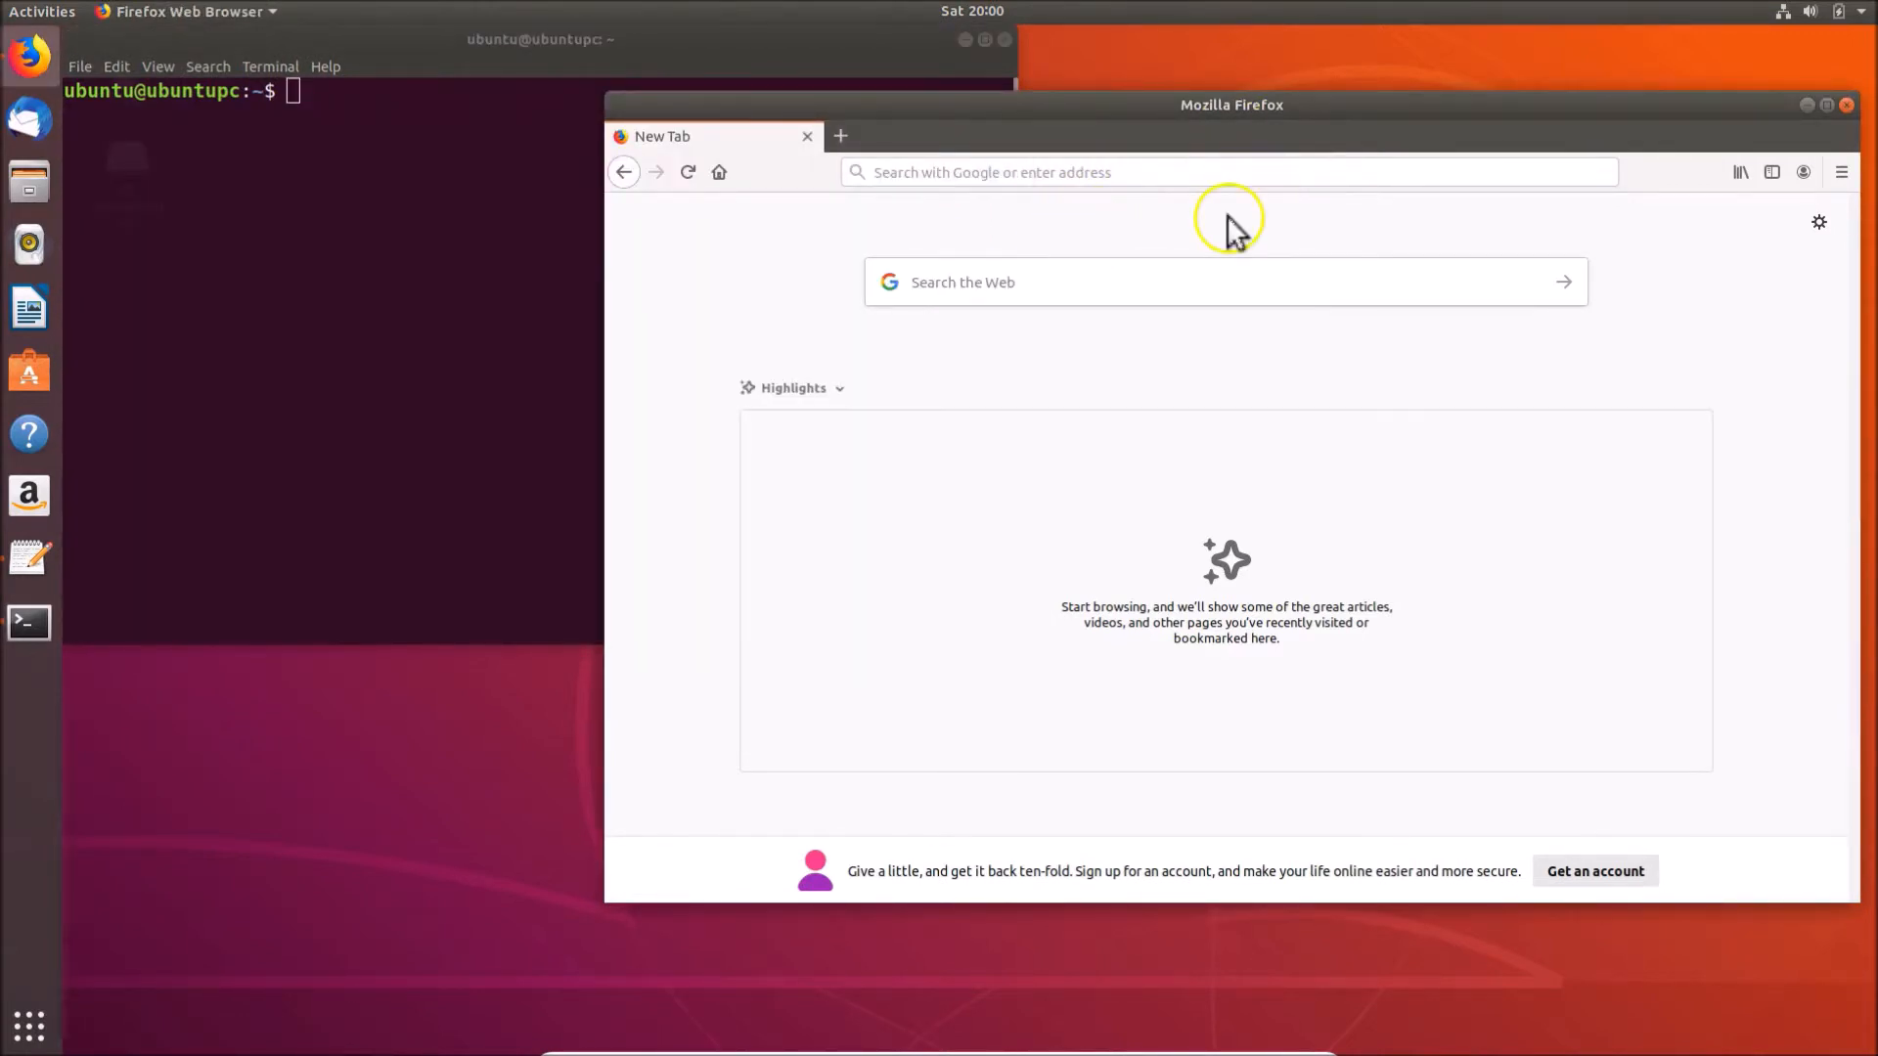
mouse_move(415, 156)
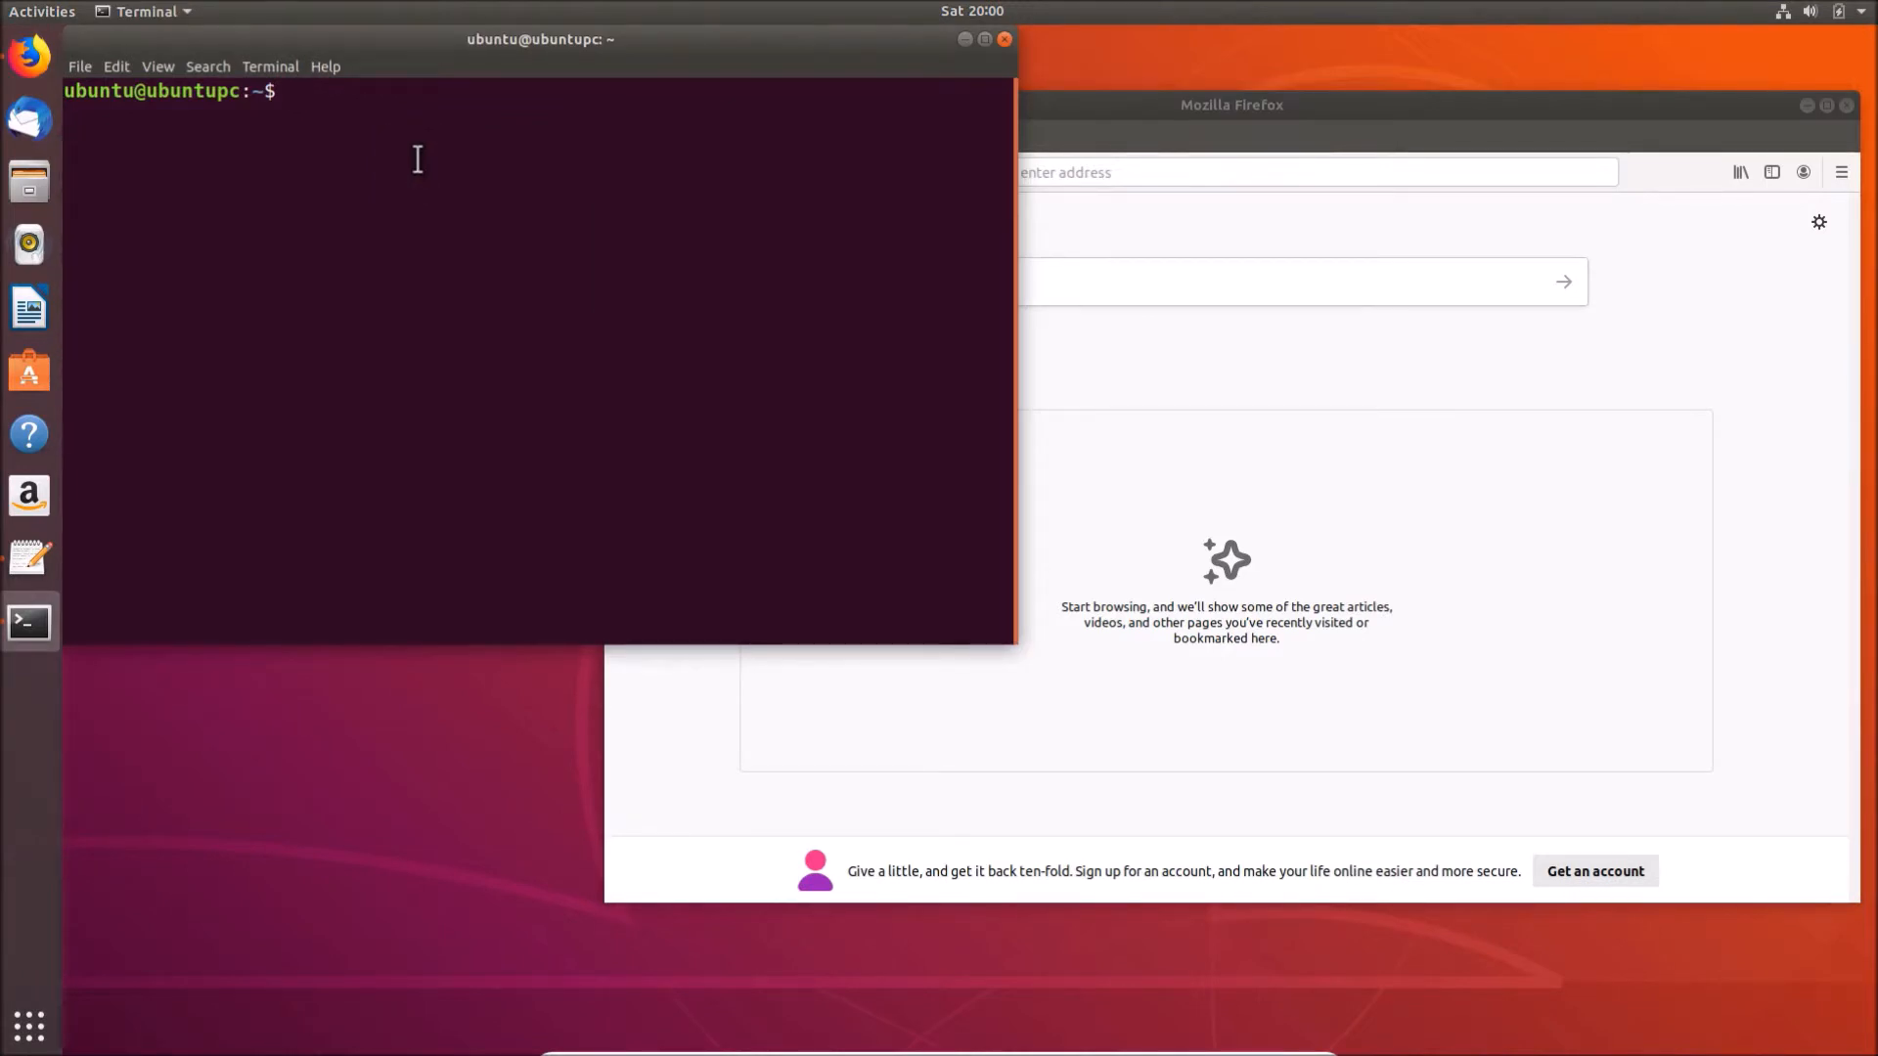
Run xkill so it waits for a window to be selected for killing
type("xkill")
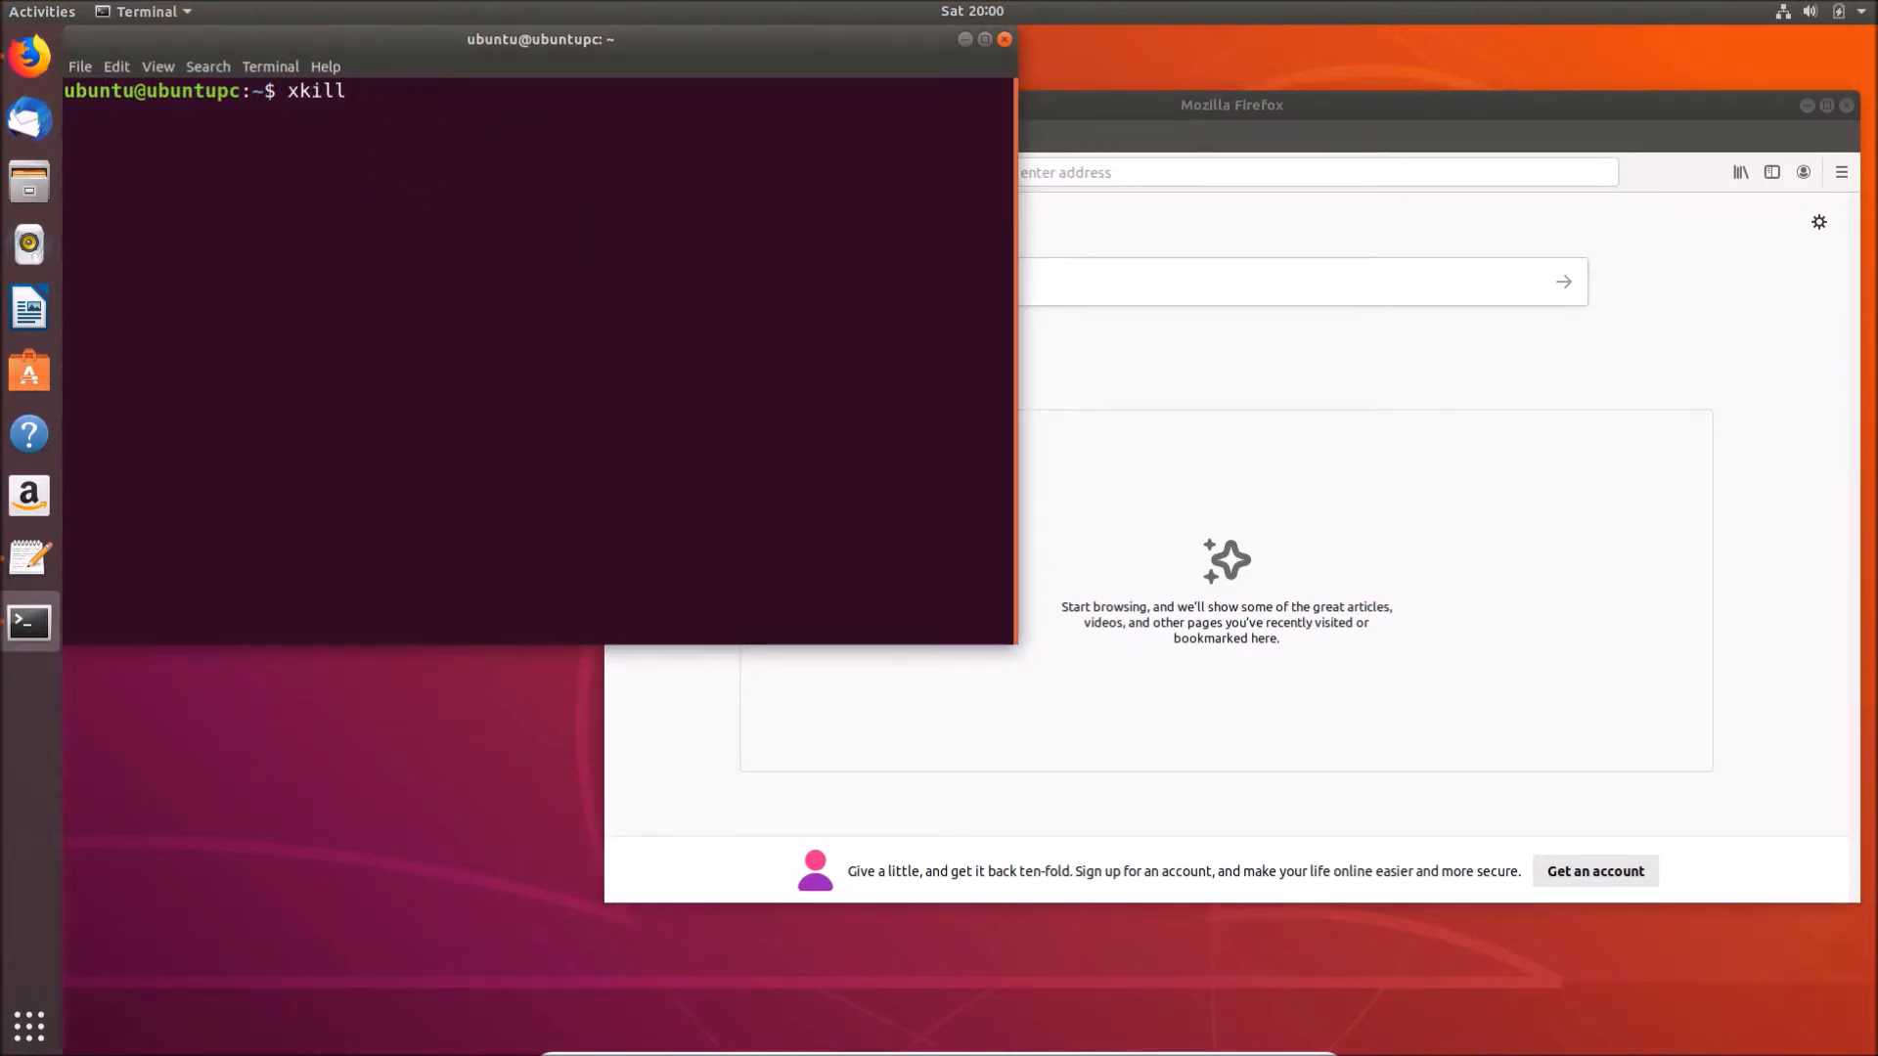
key("Return")
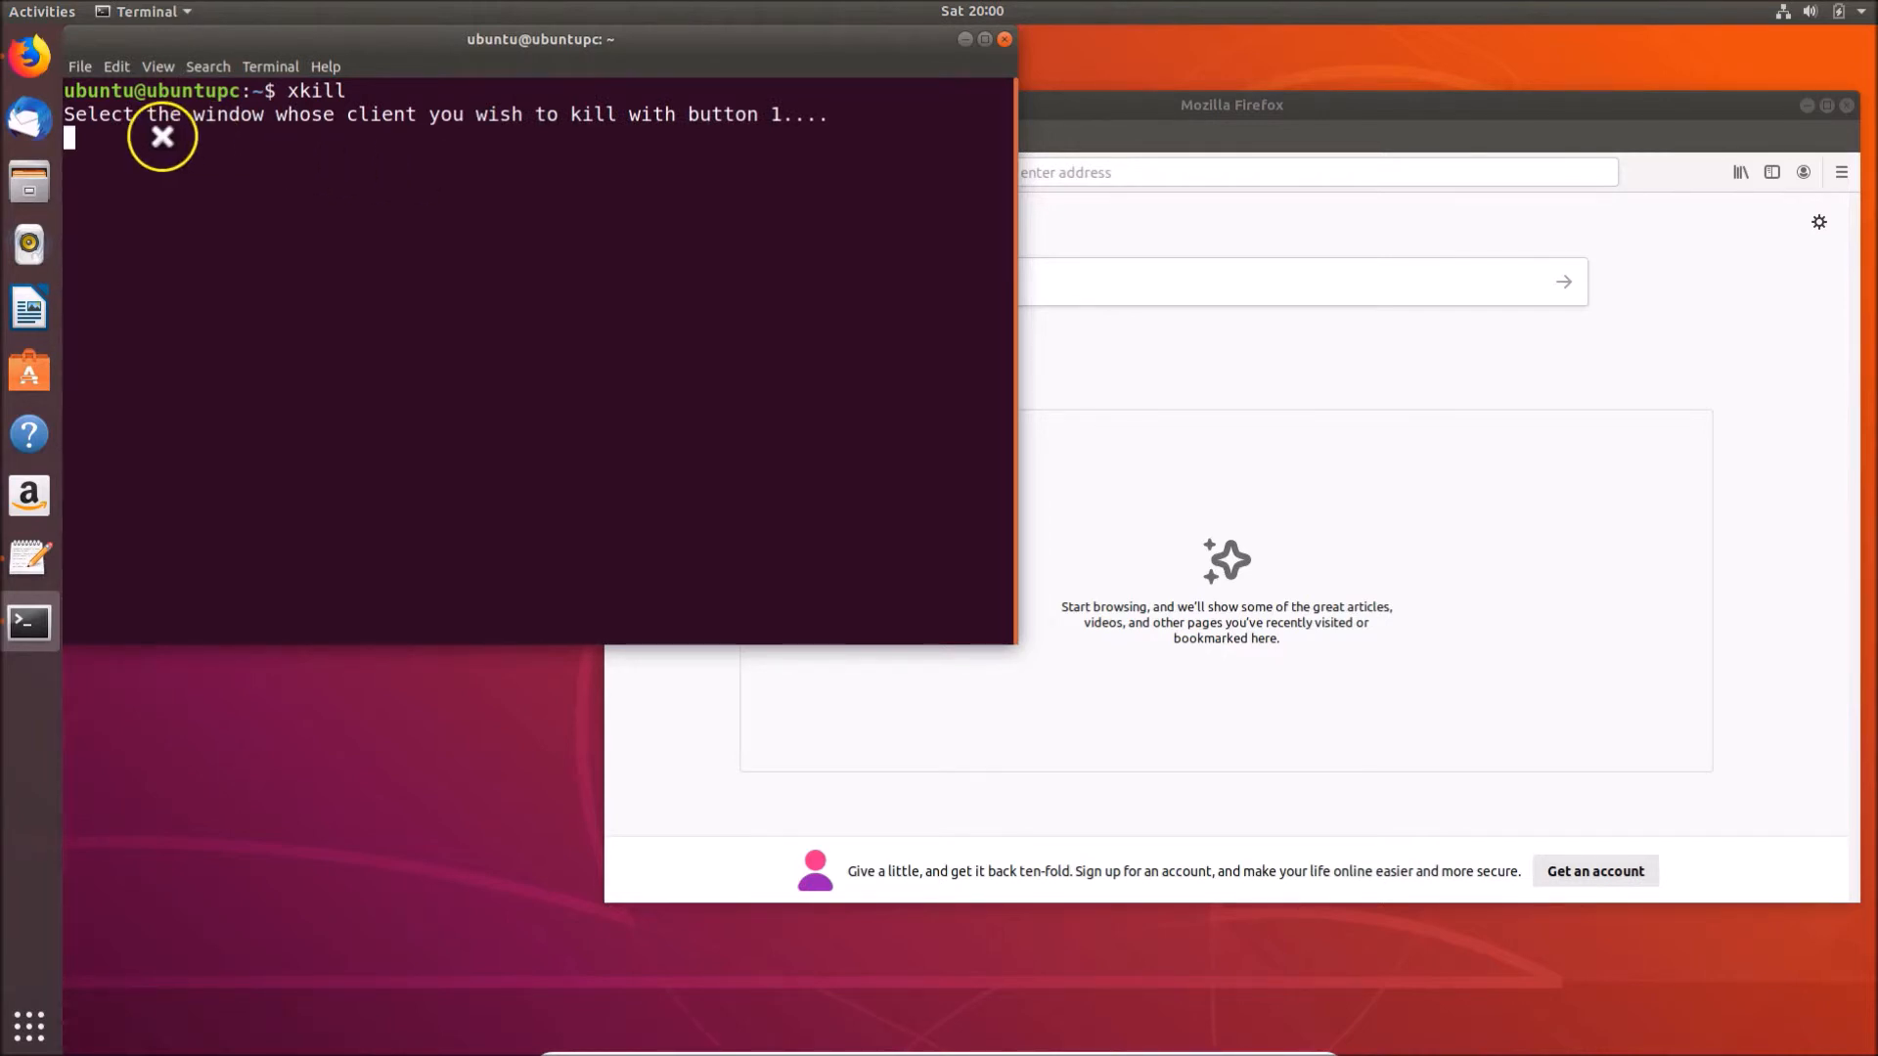
mouse_move(325, 141)
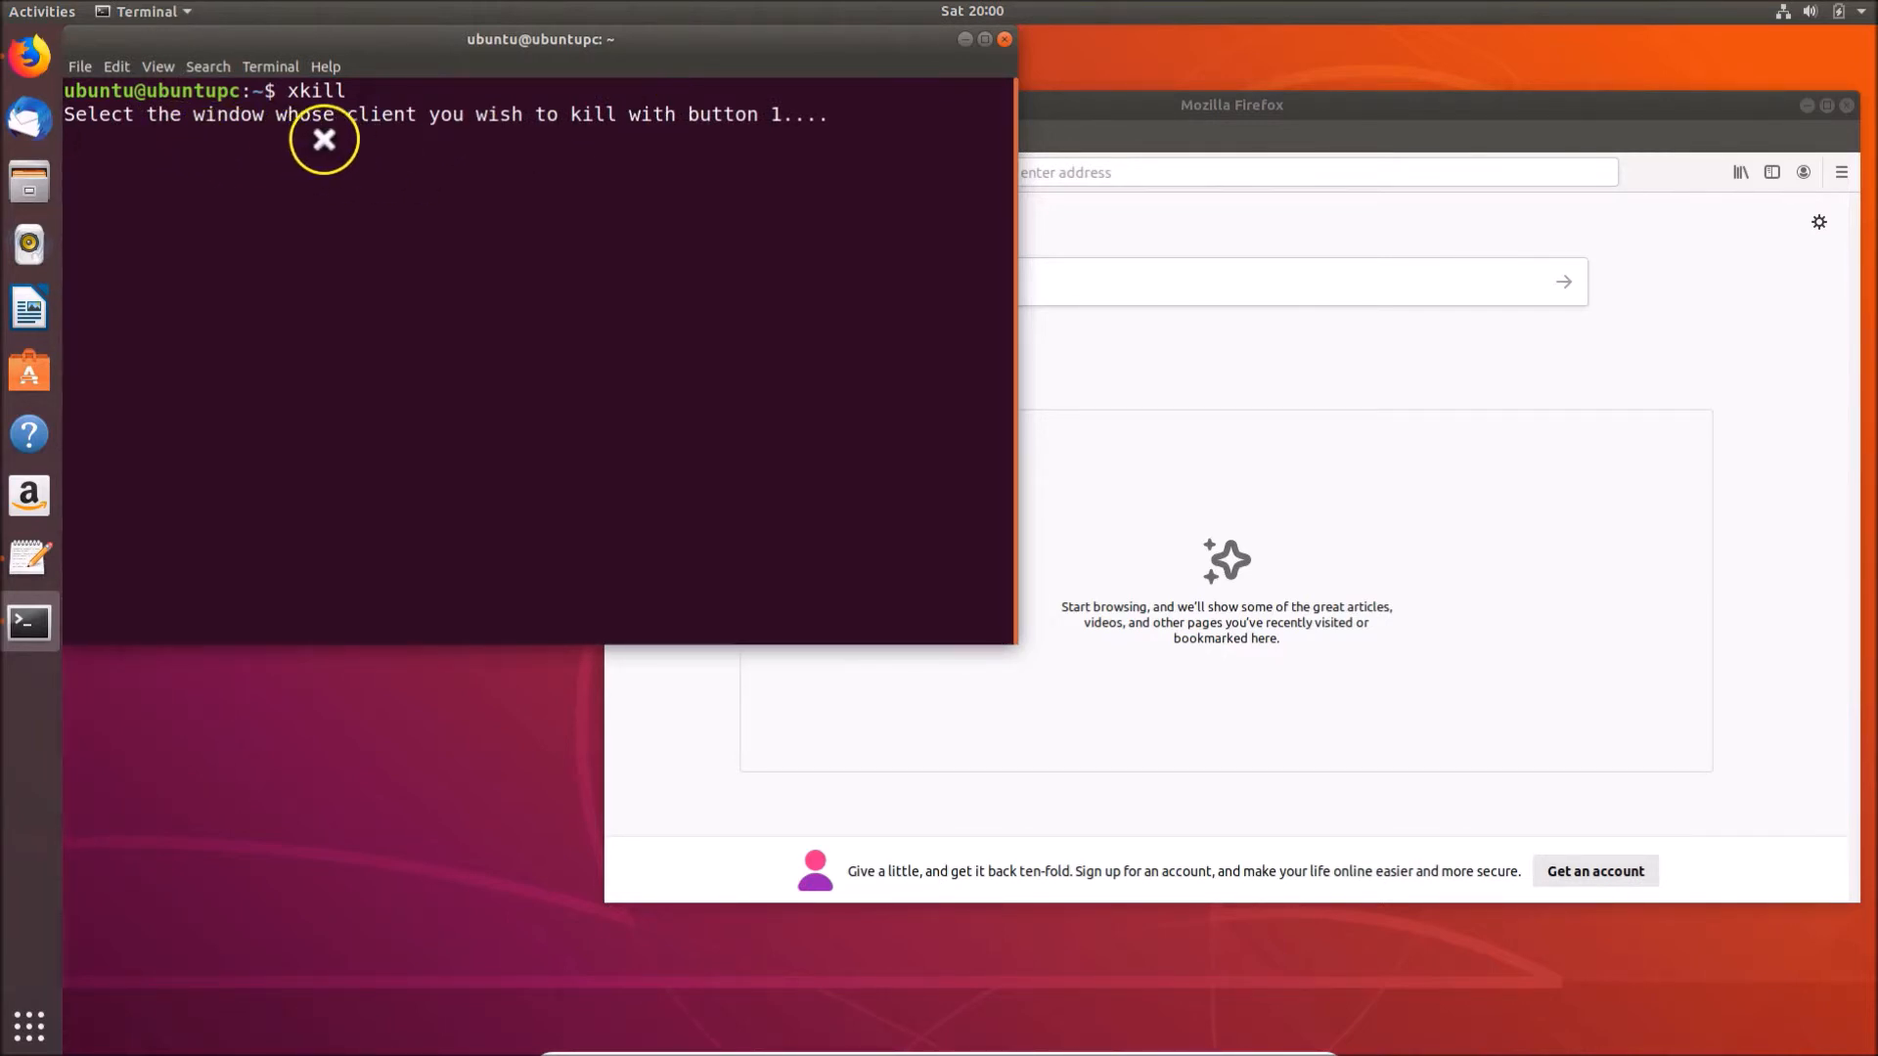
mouse_move(687, 137)
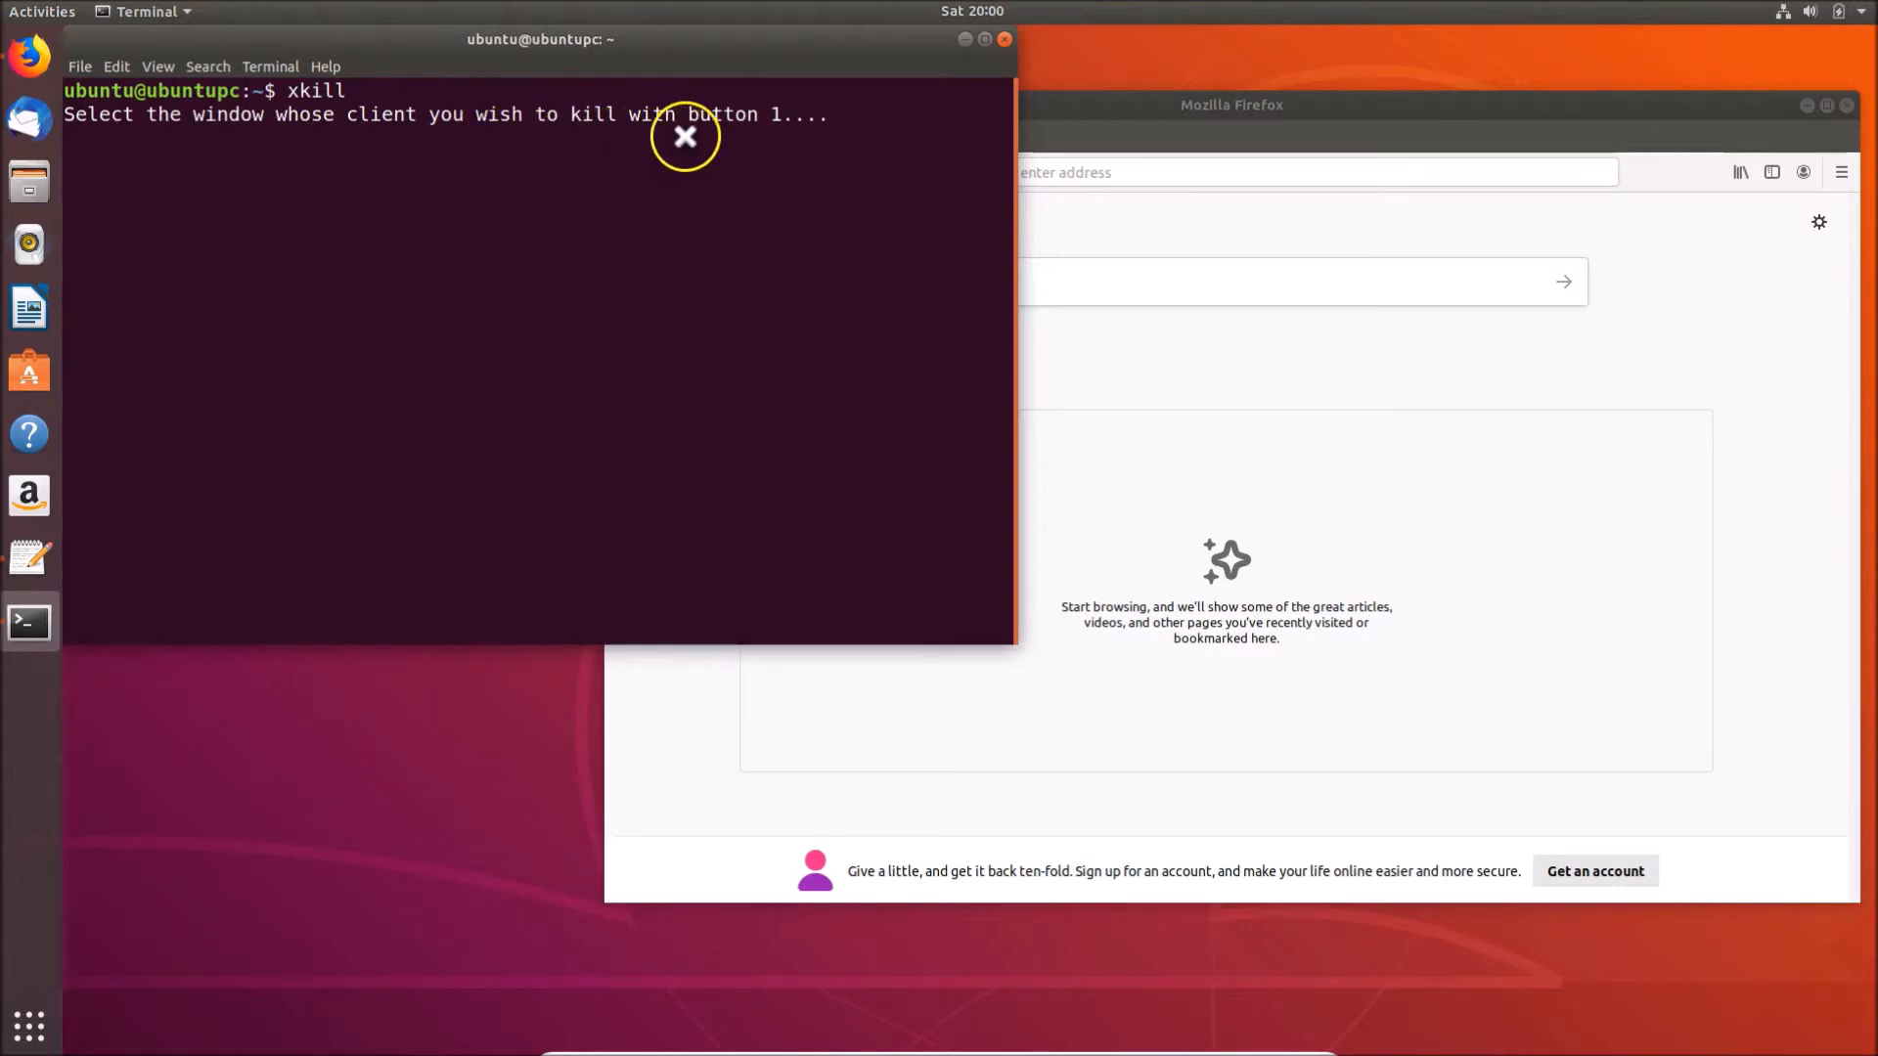
mouse_move(790, 329)
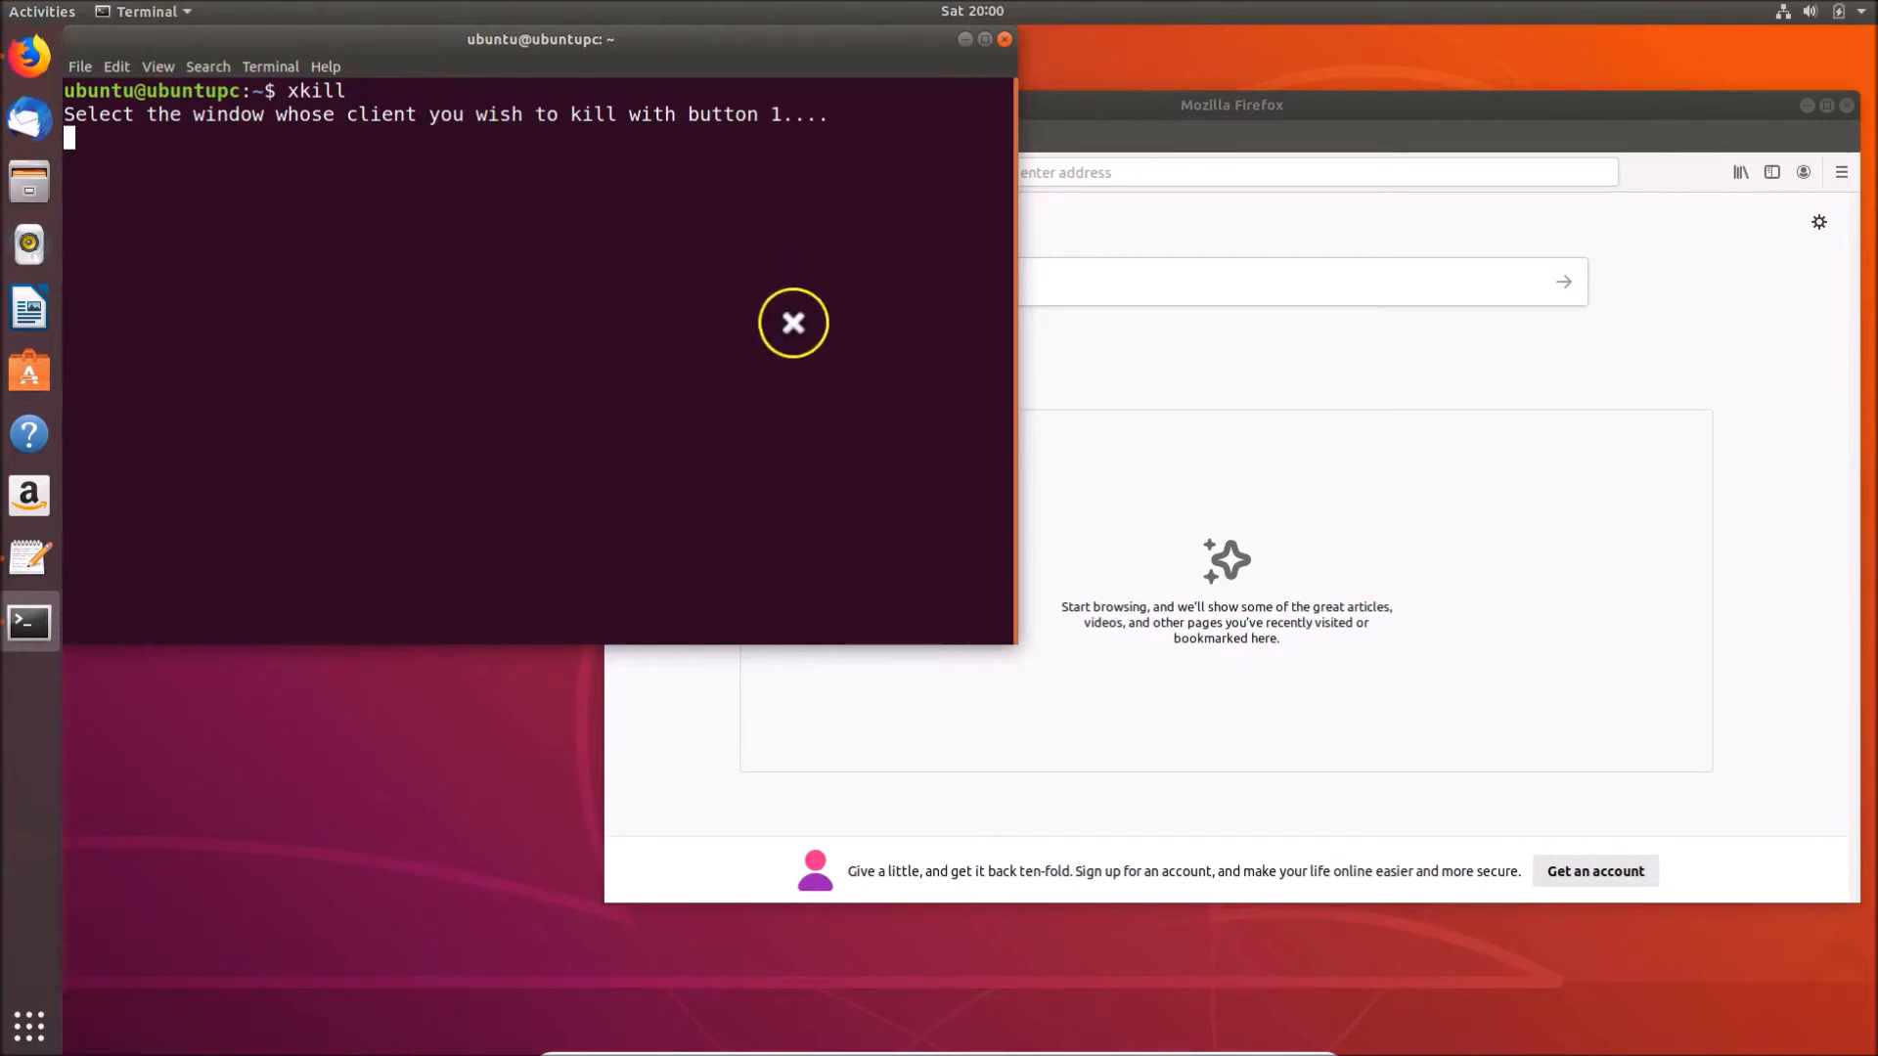
mouse_move(1142, 266)
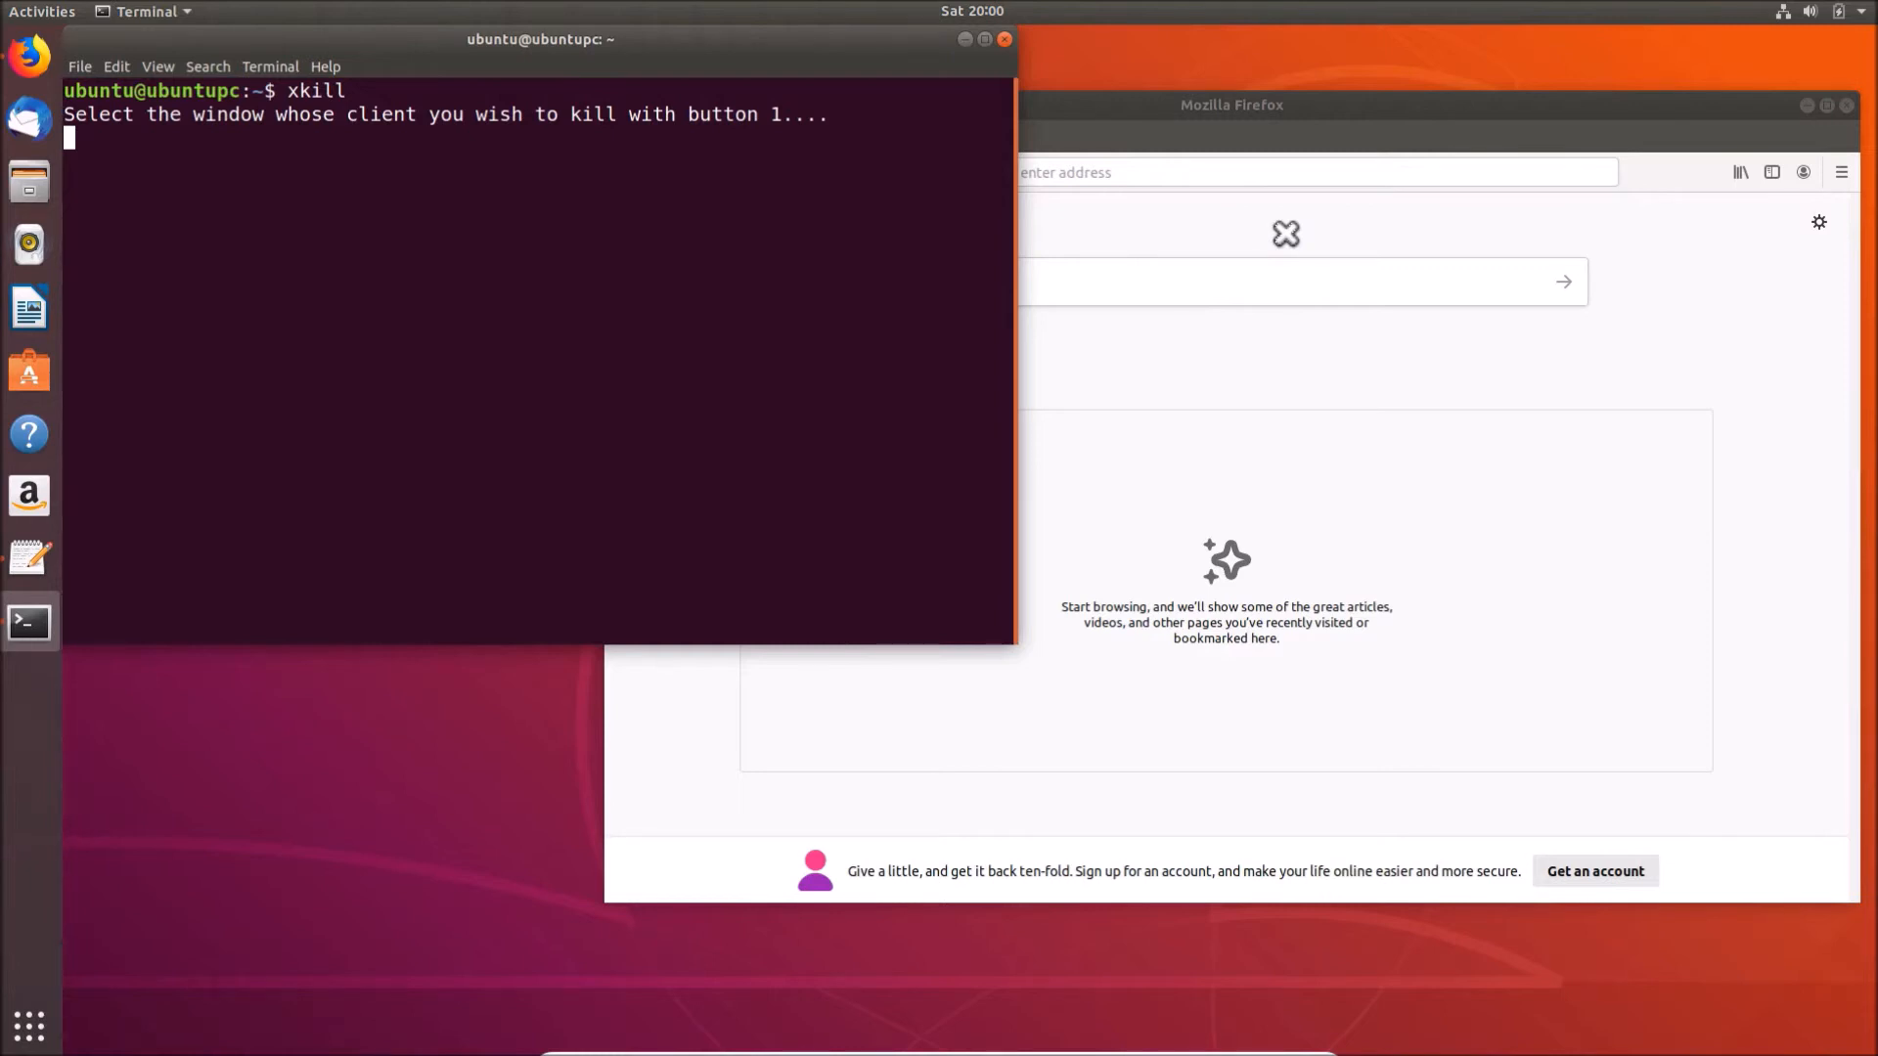
mouse_move(1279, 221)
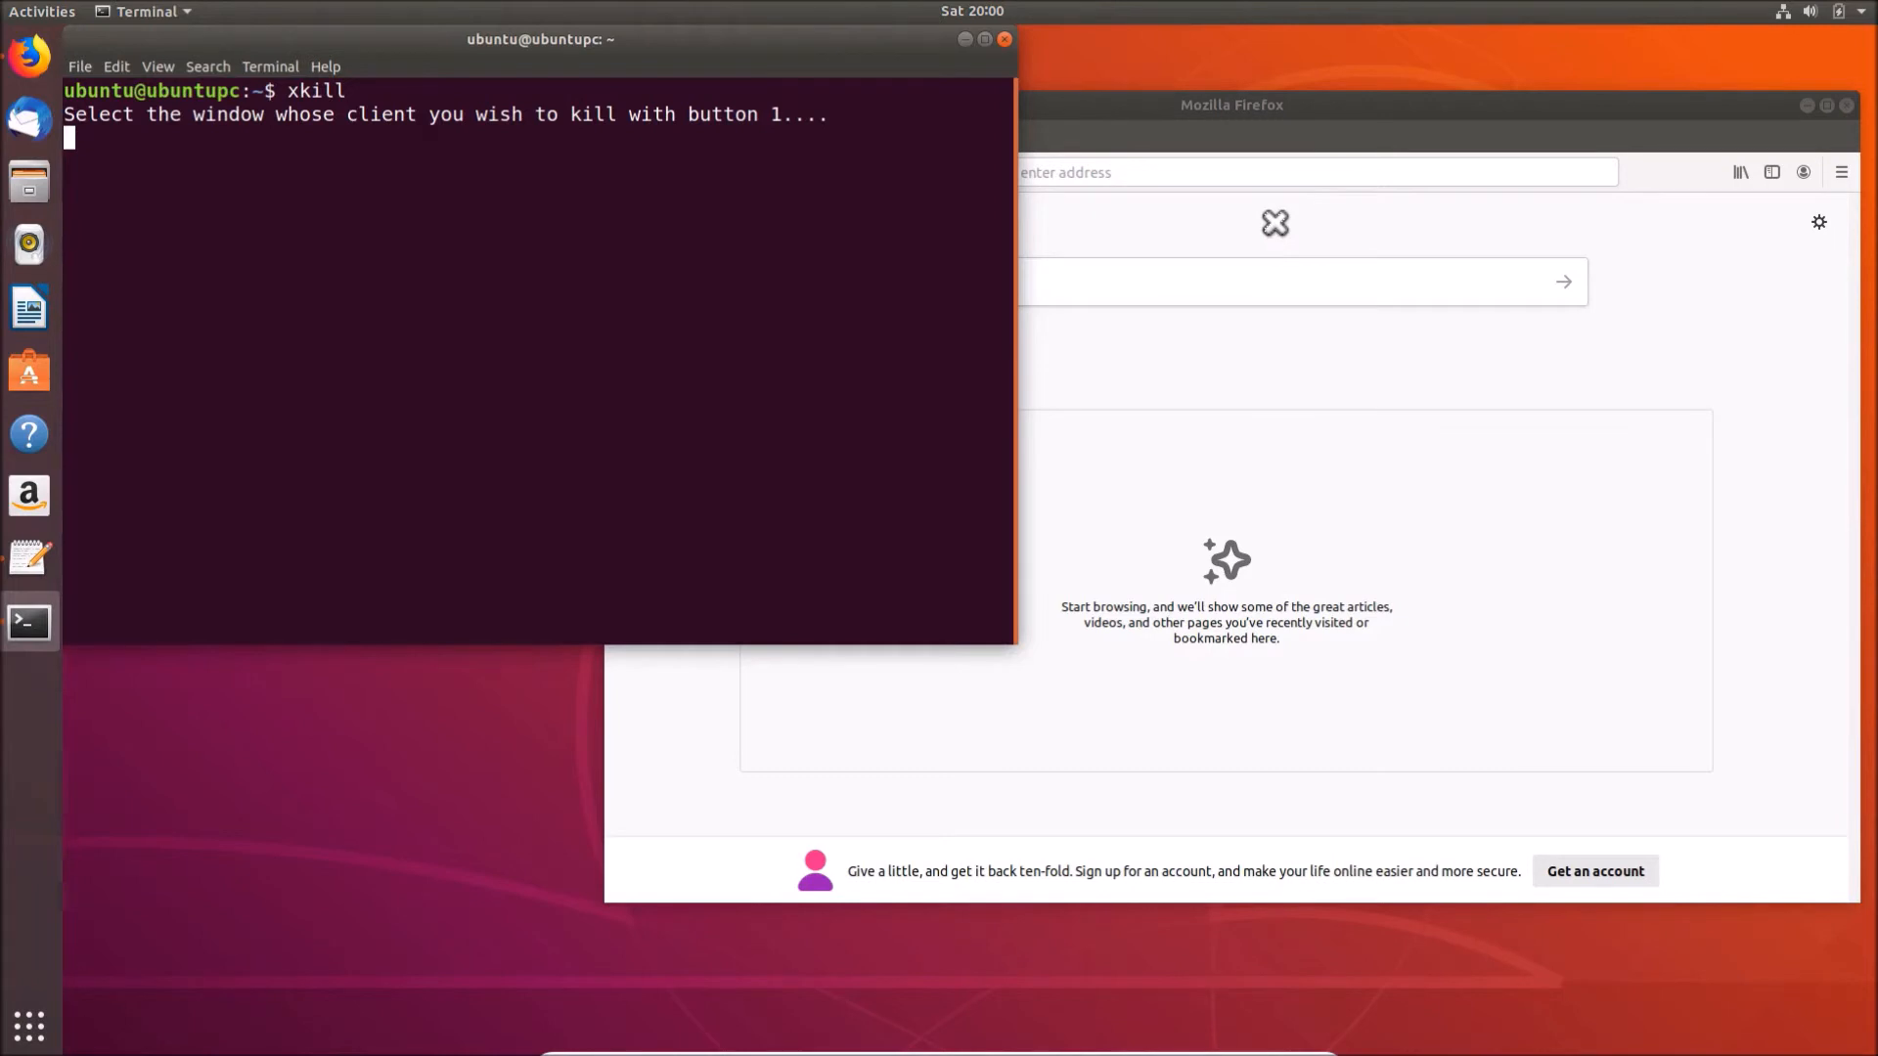
Kill the Firefox window with the xkill cross cursor, leaving only the terminal
left_click(1275, 234)
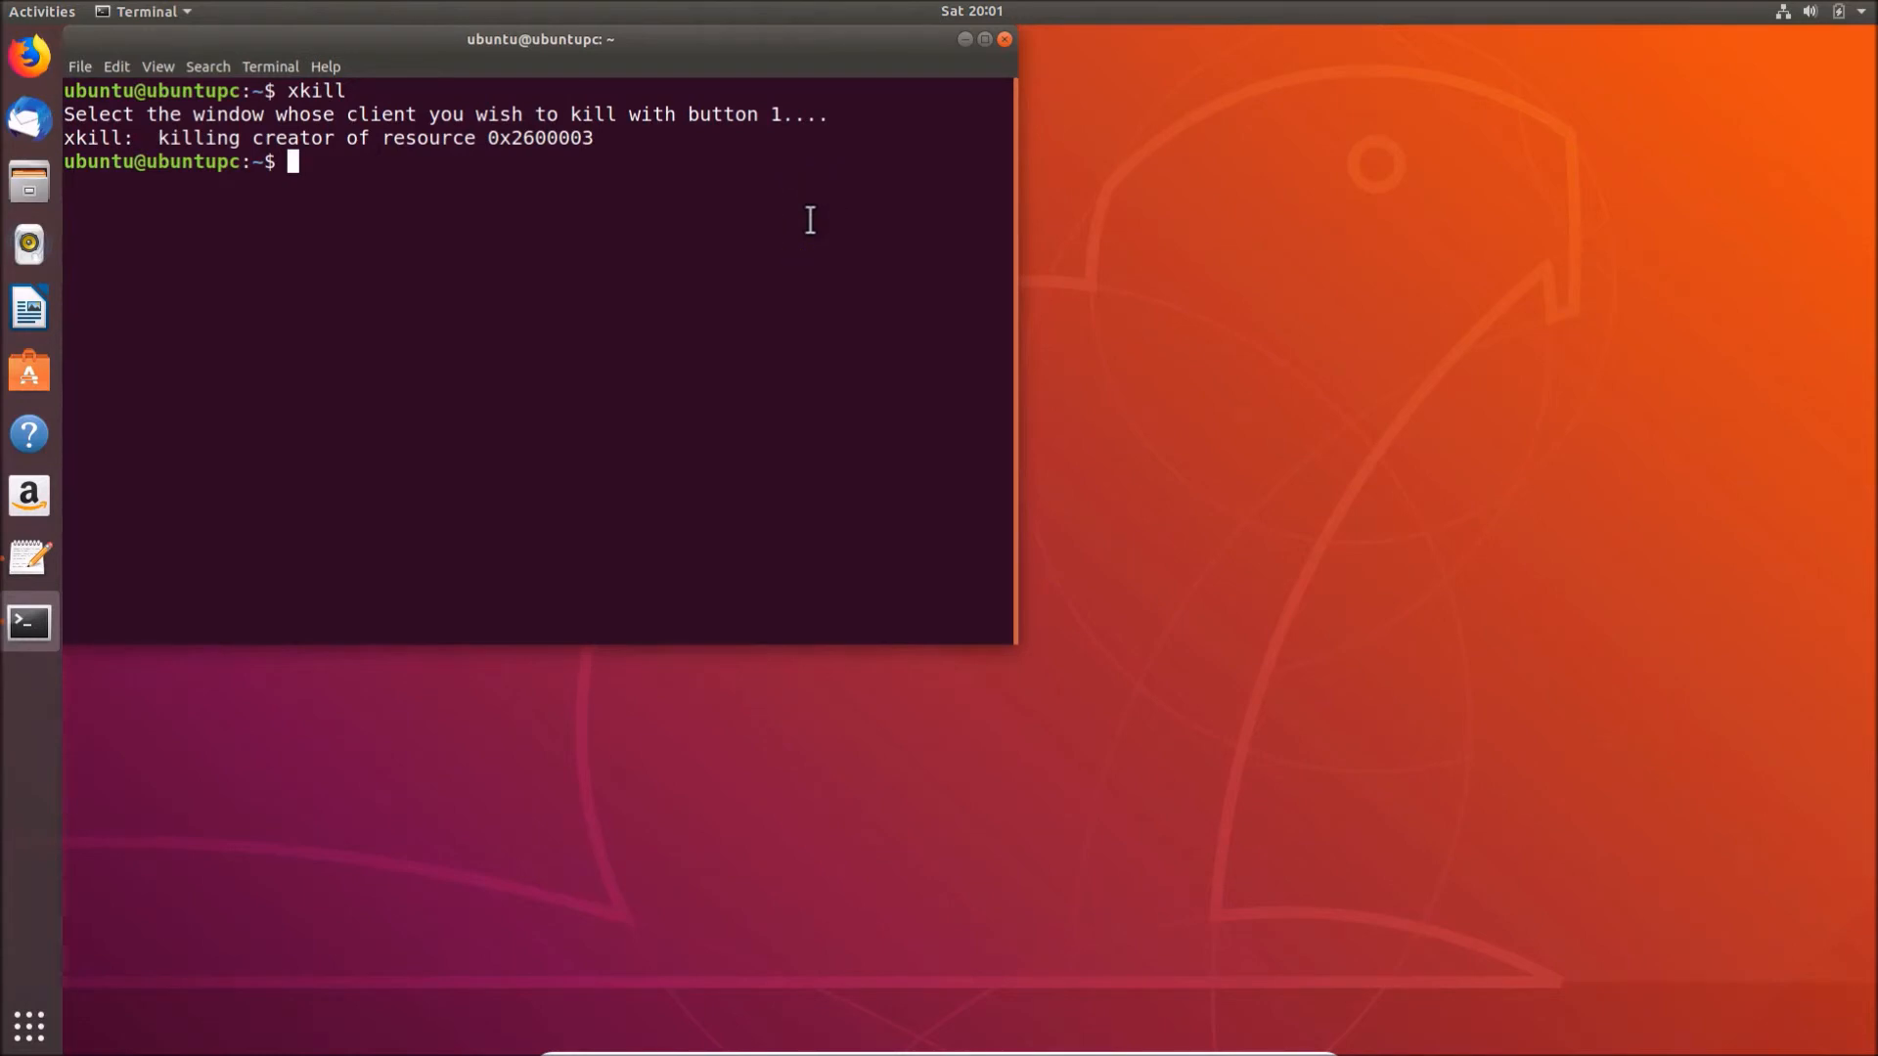
left_click(1004, 41)
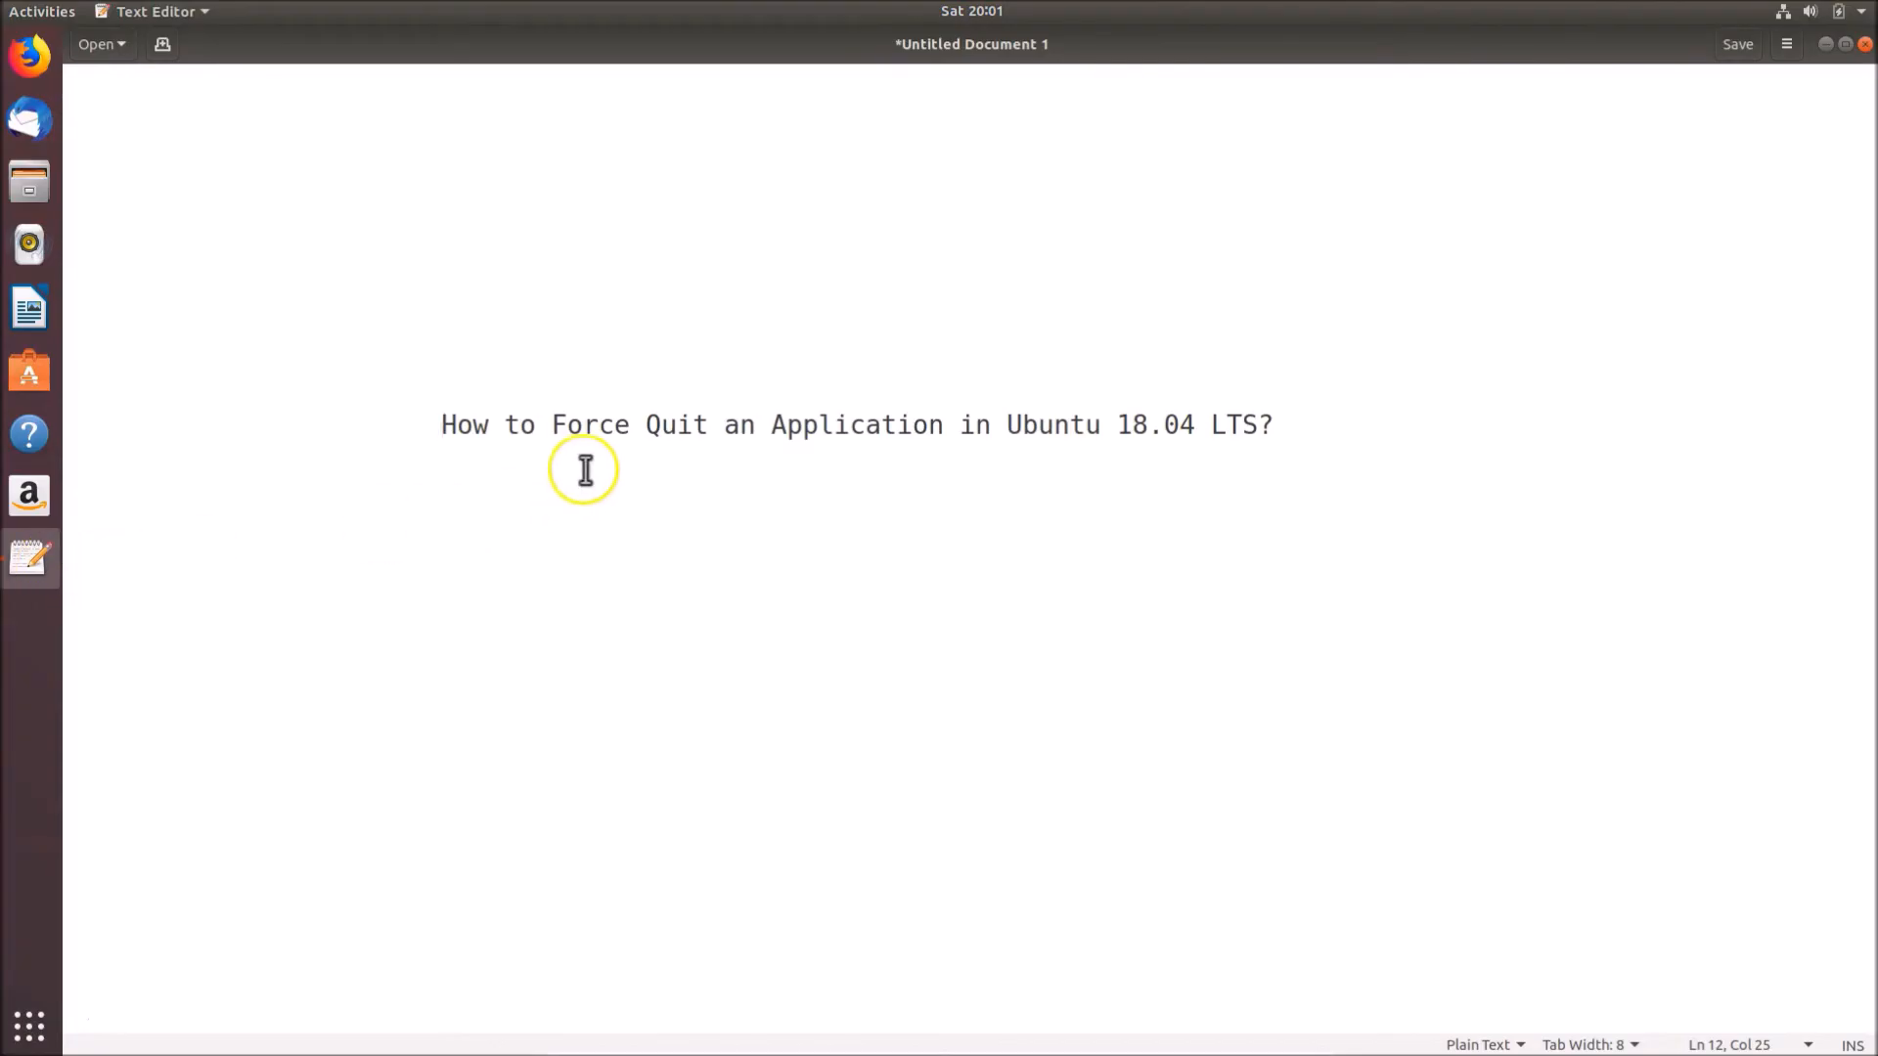
mouse_move(875, 446)
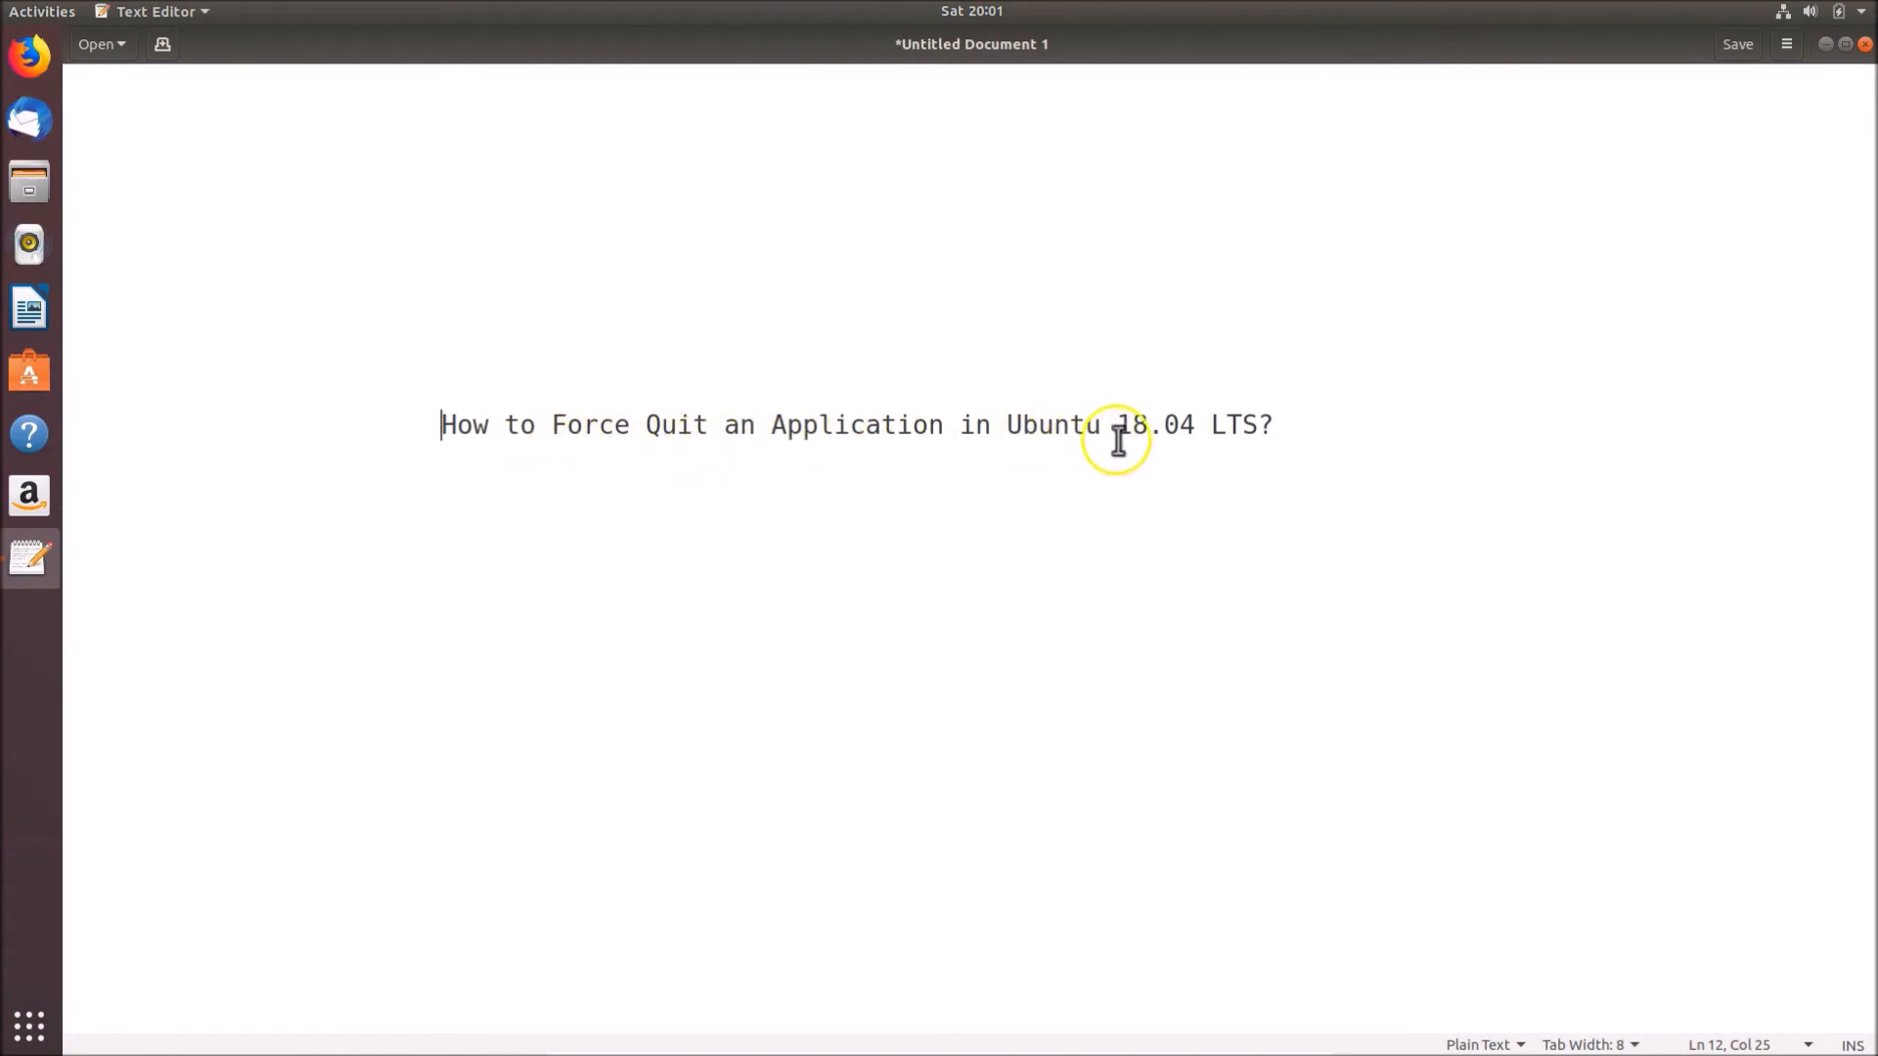
mouse_move(1287, 458)
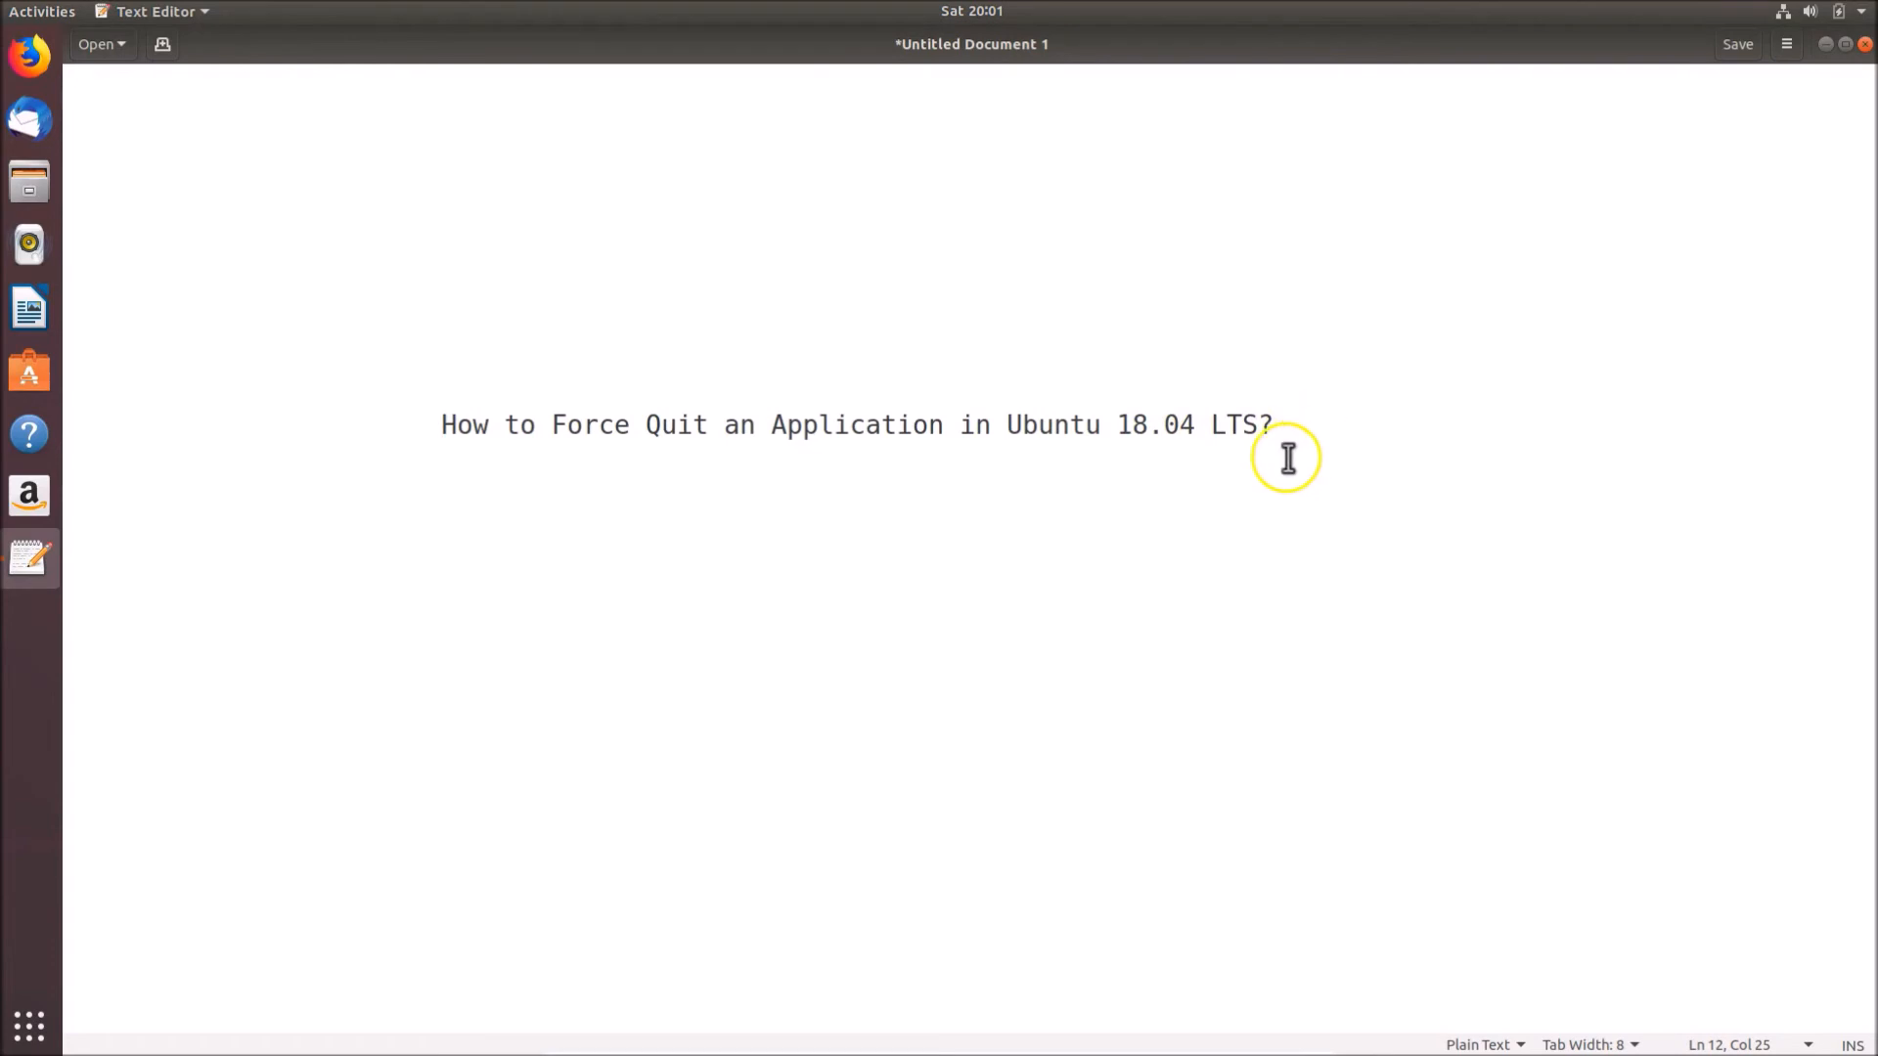